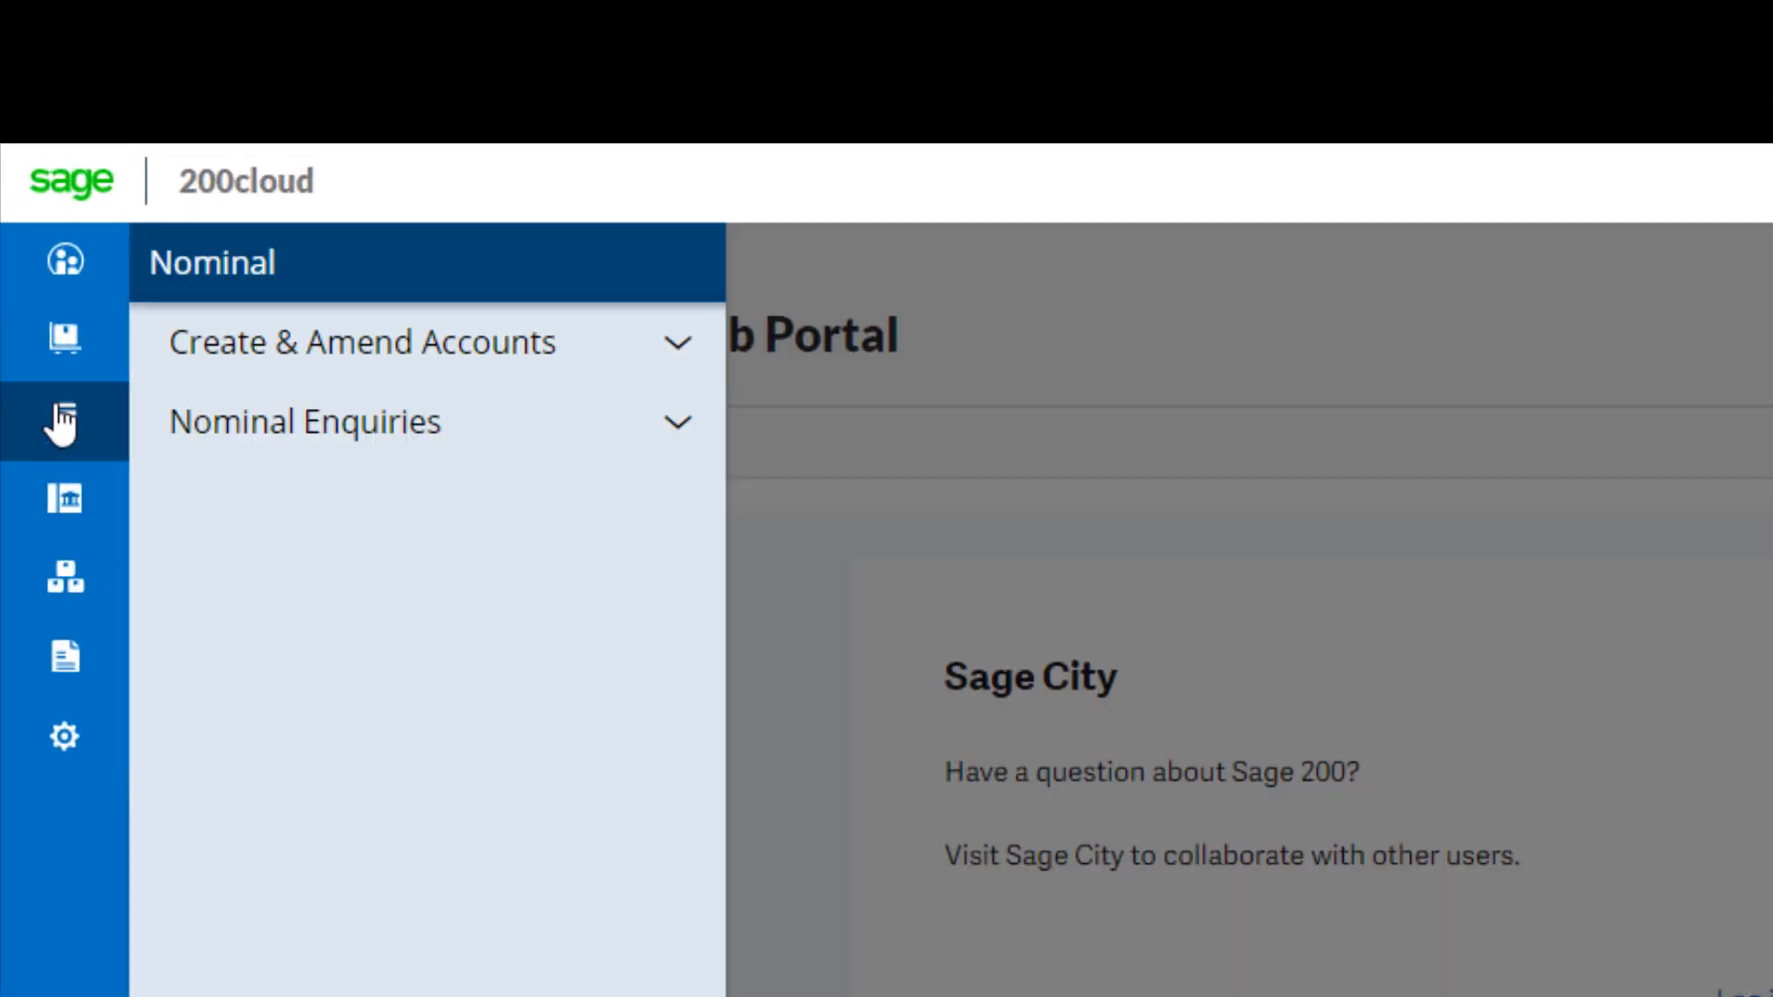
Open the New Nominal Account form under Nominal's Create & Amend Accounts.
left_click(361, 342)
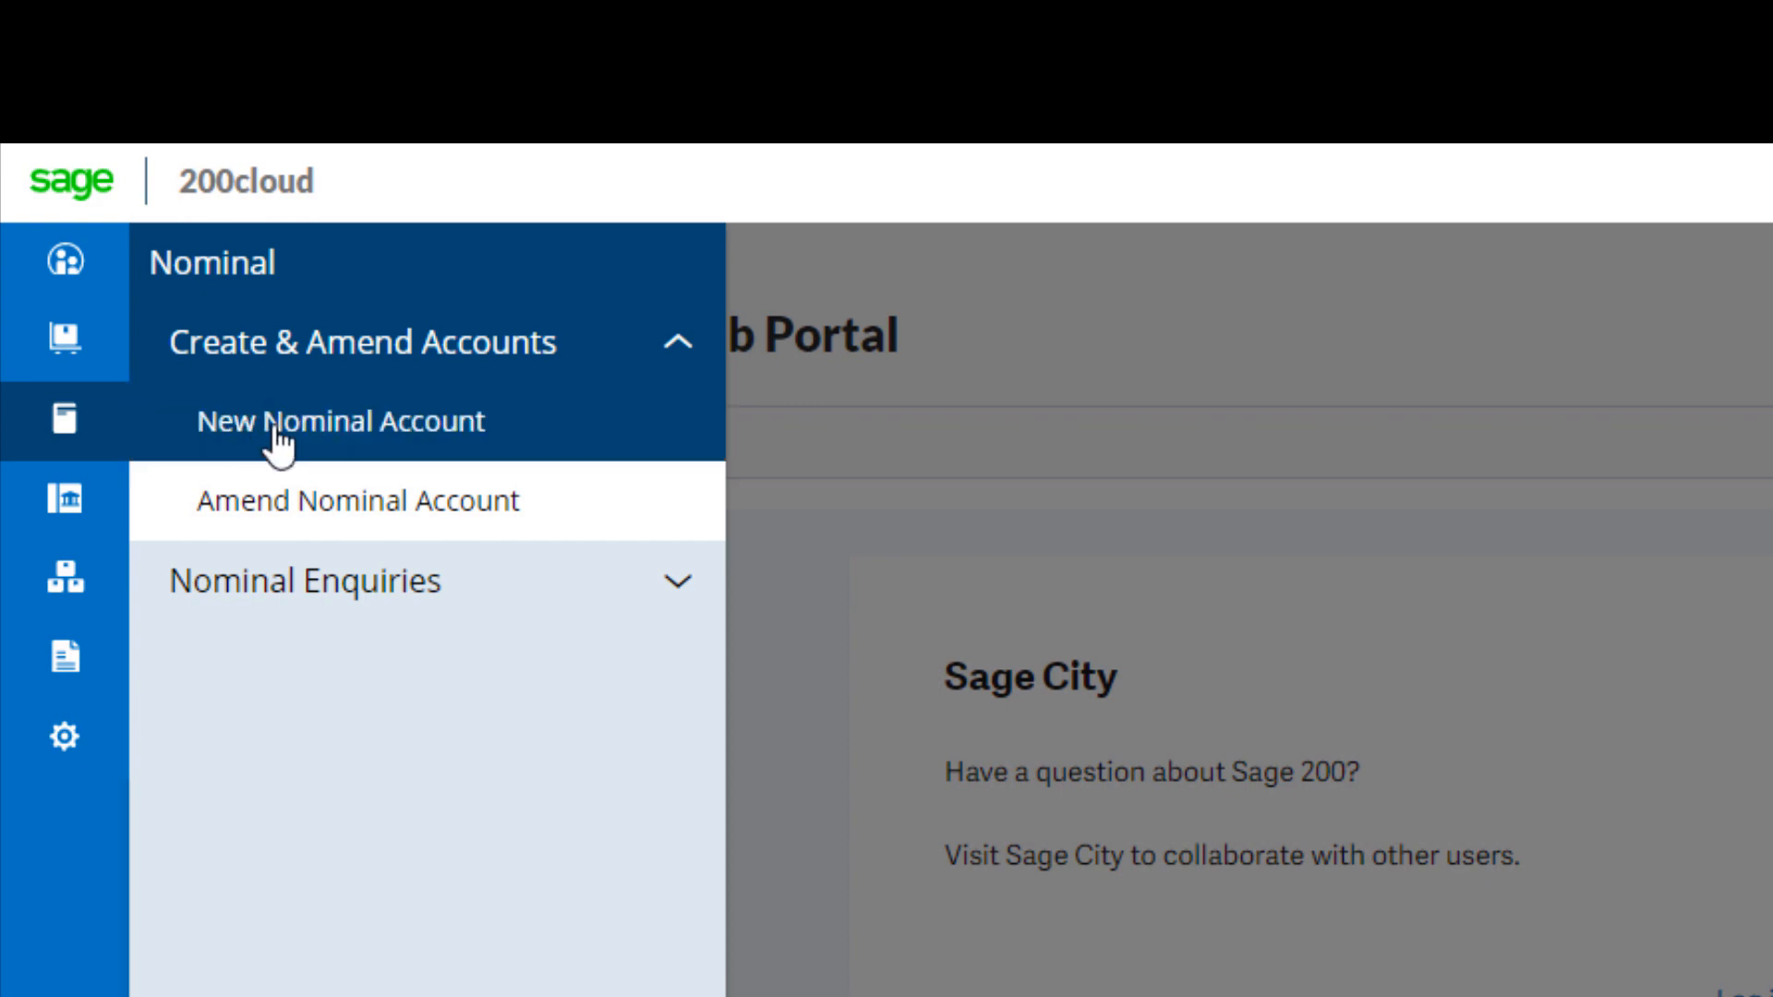
left_click(339, 422)
type("000")
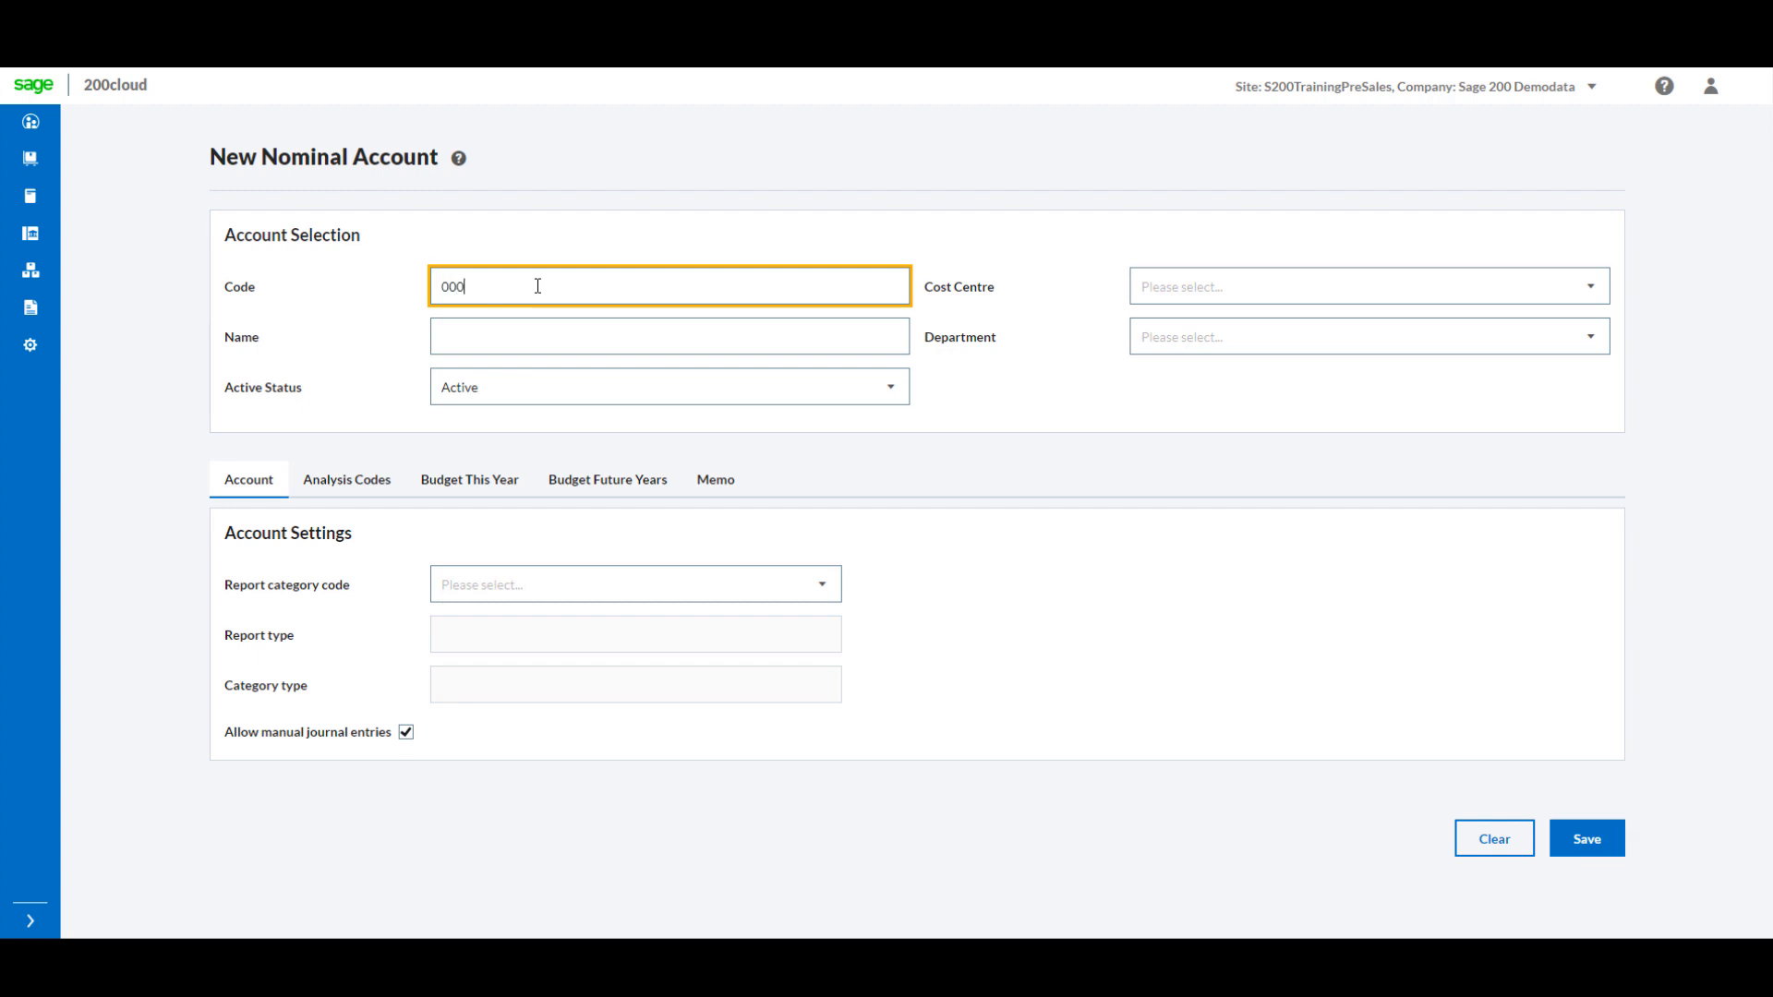
Name the account Demo Account with LON - London cost centre and 3 - Accounts department.
type("Demo Account")
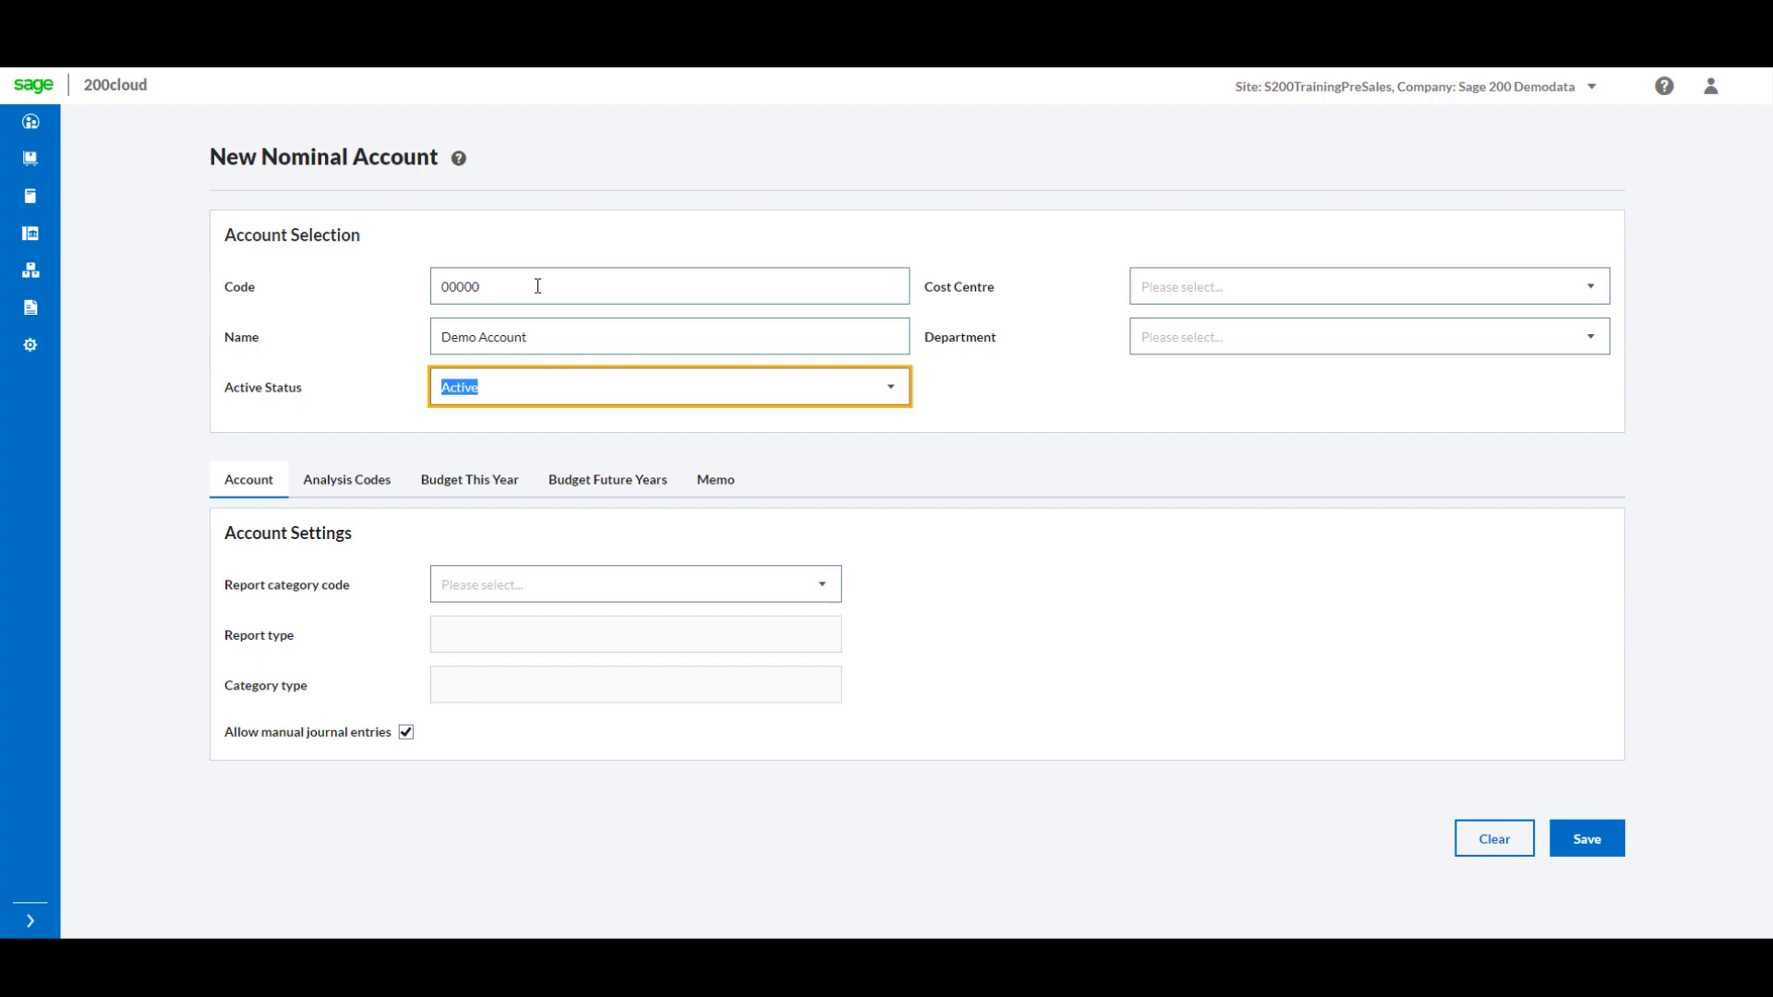
left_click(1371, 286)
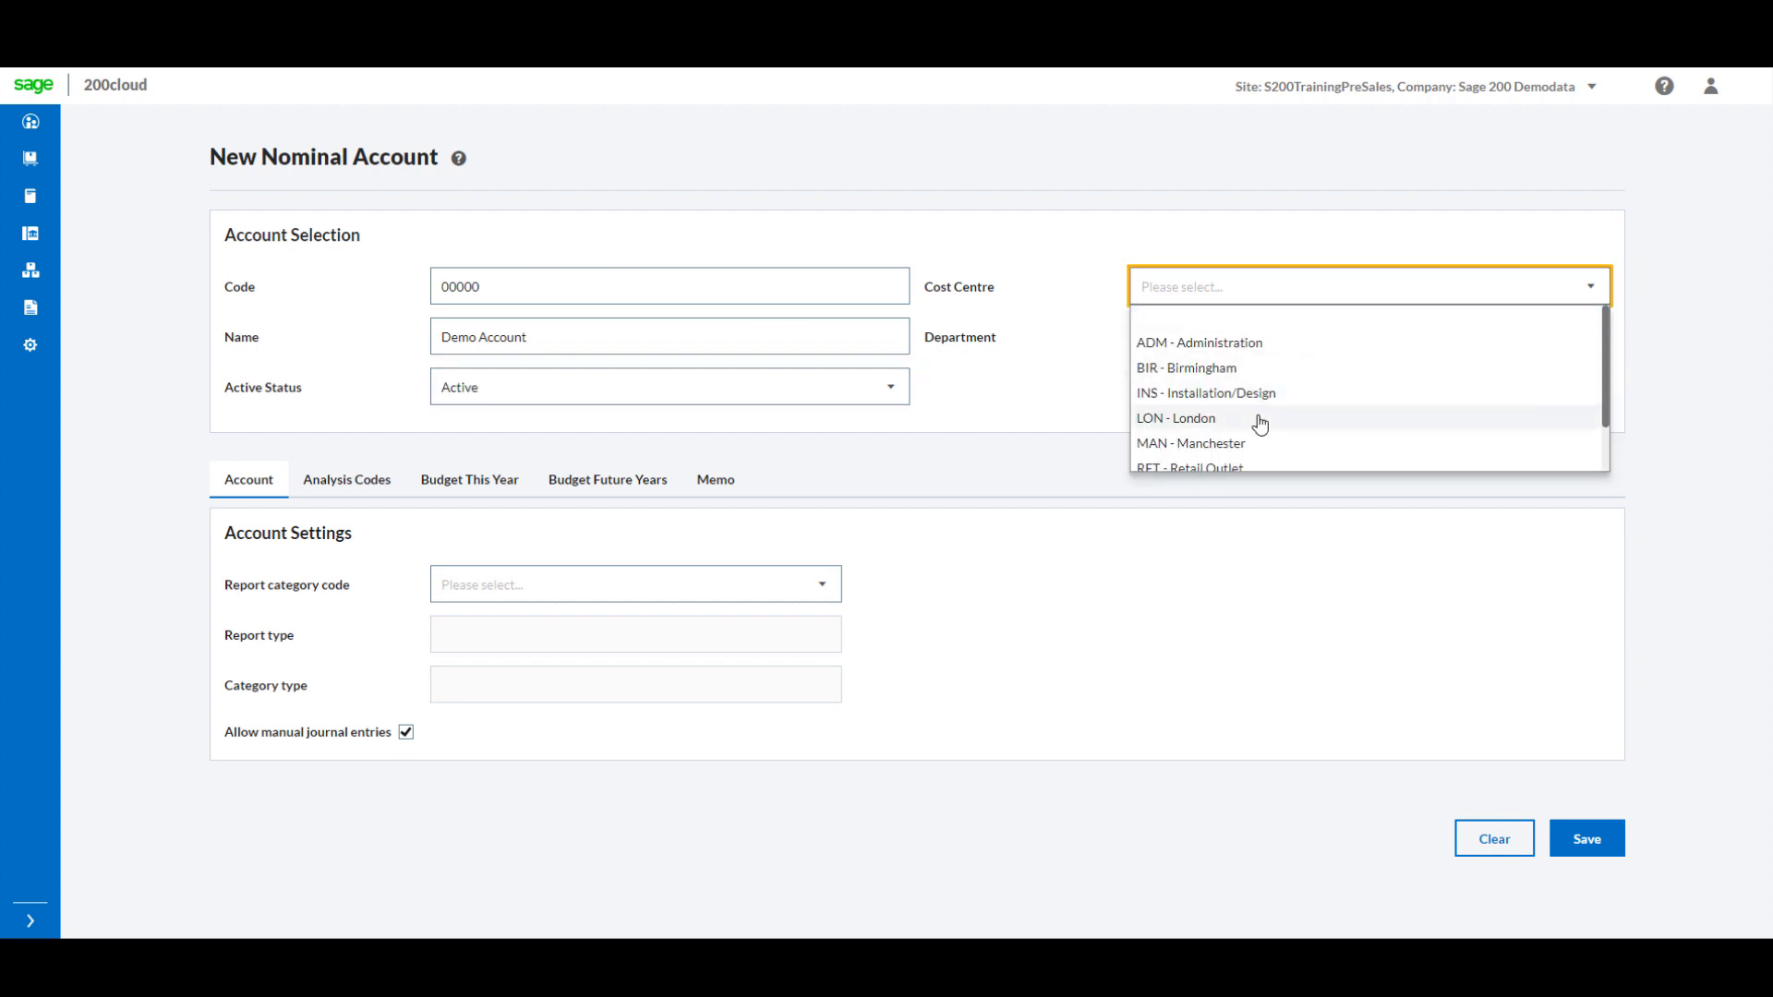
left_click(1174, 418)
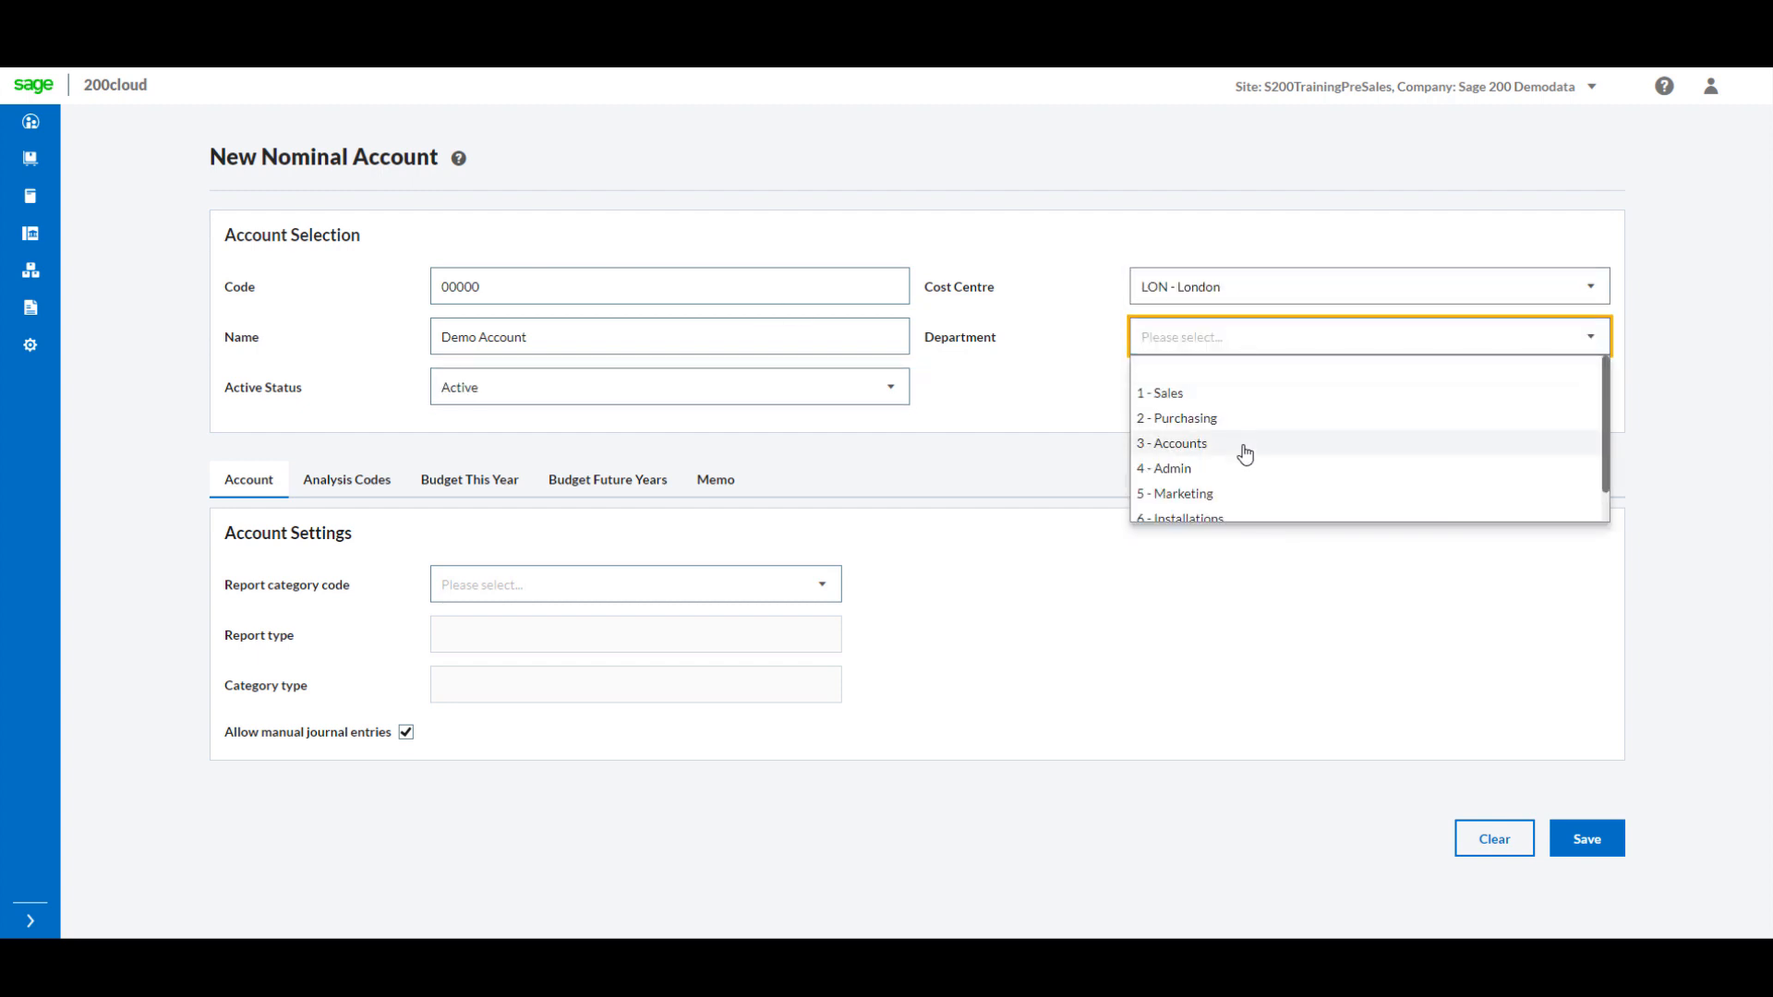
left_click(1171, 443)
type("[202] Purchase Charges")
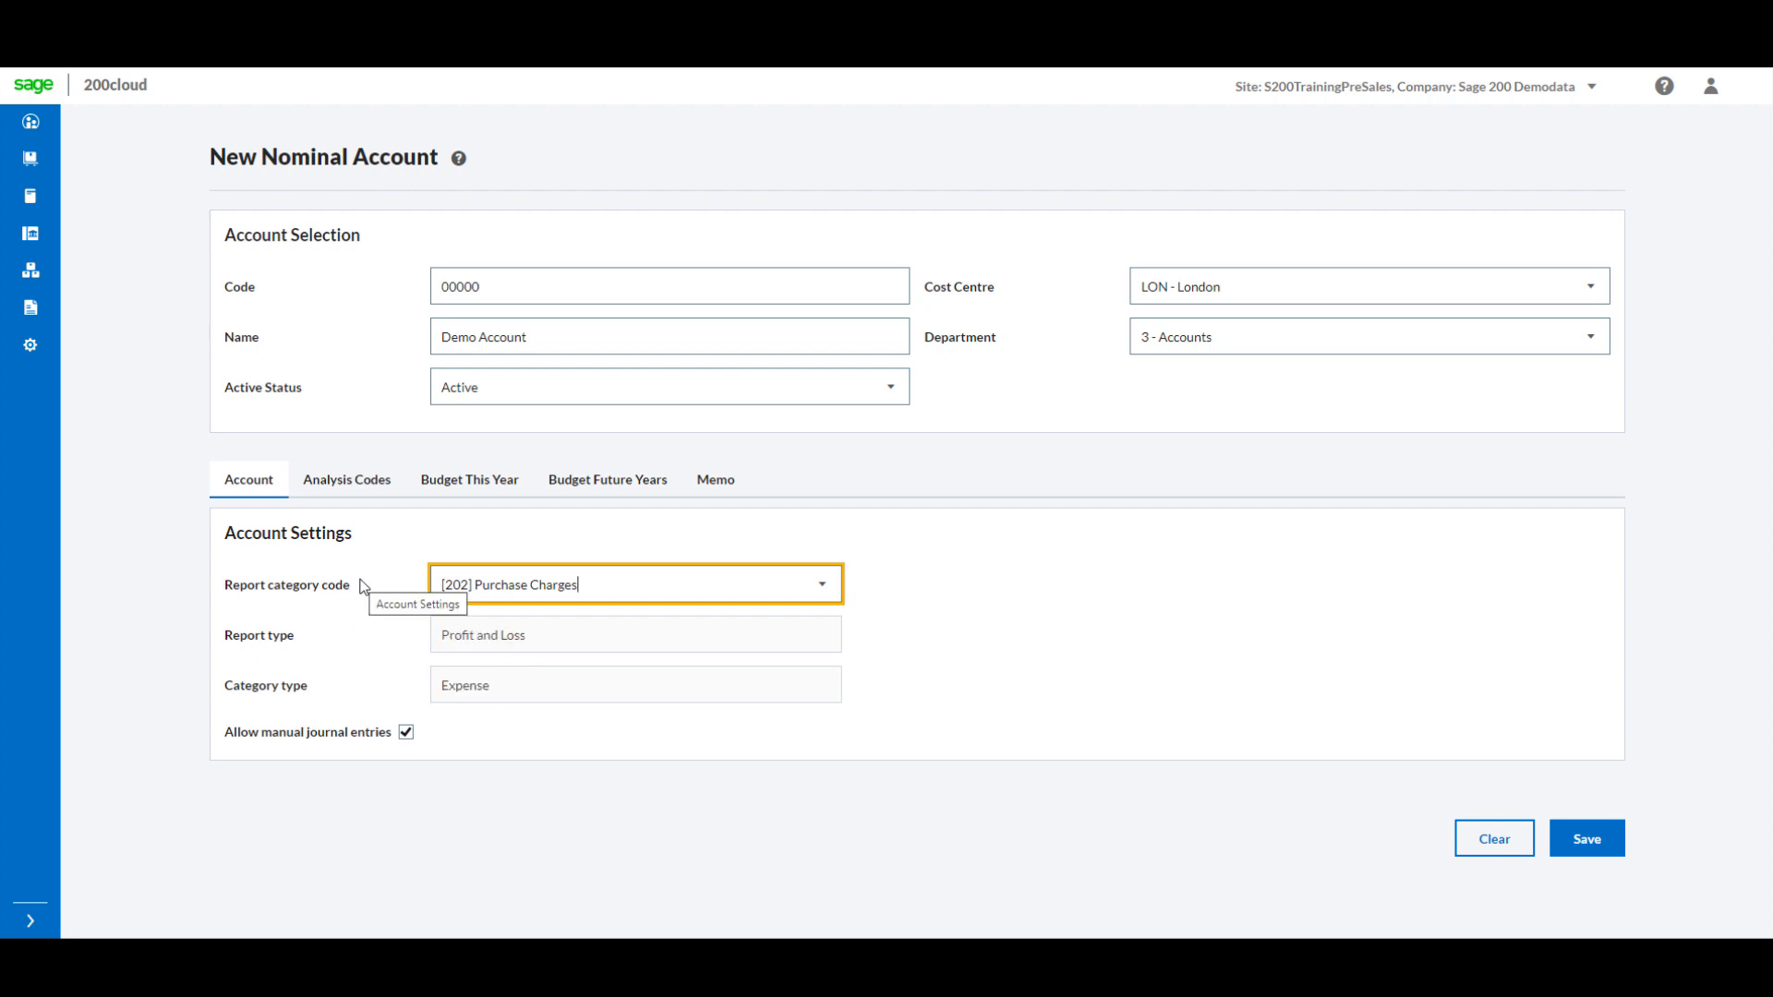
left_click(346, 480)
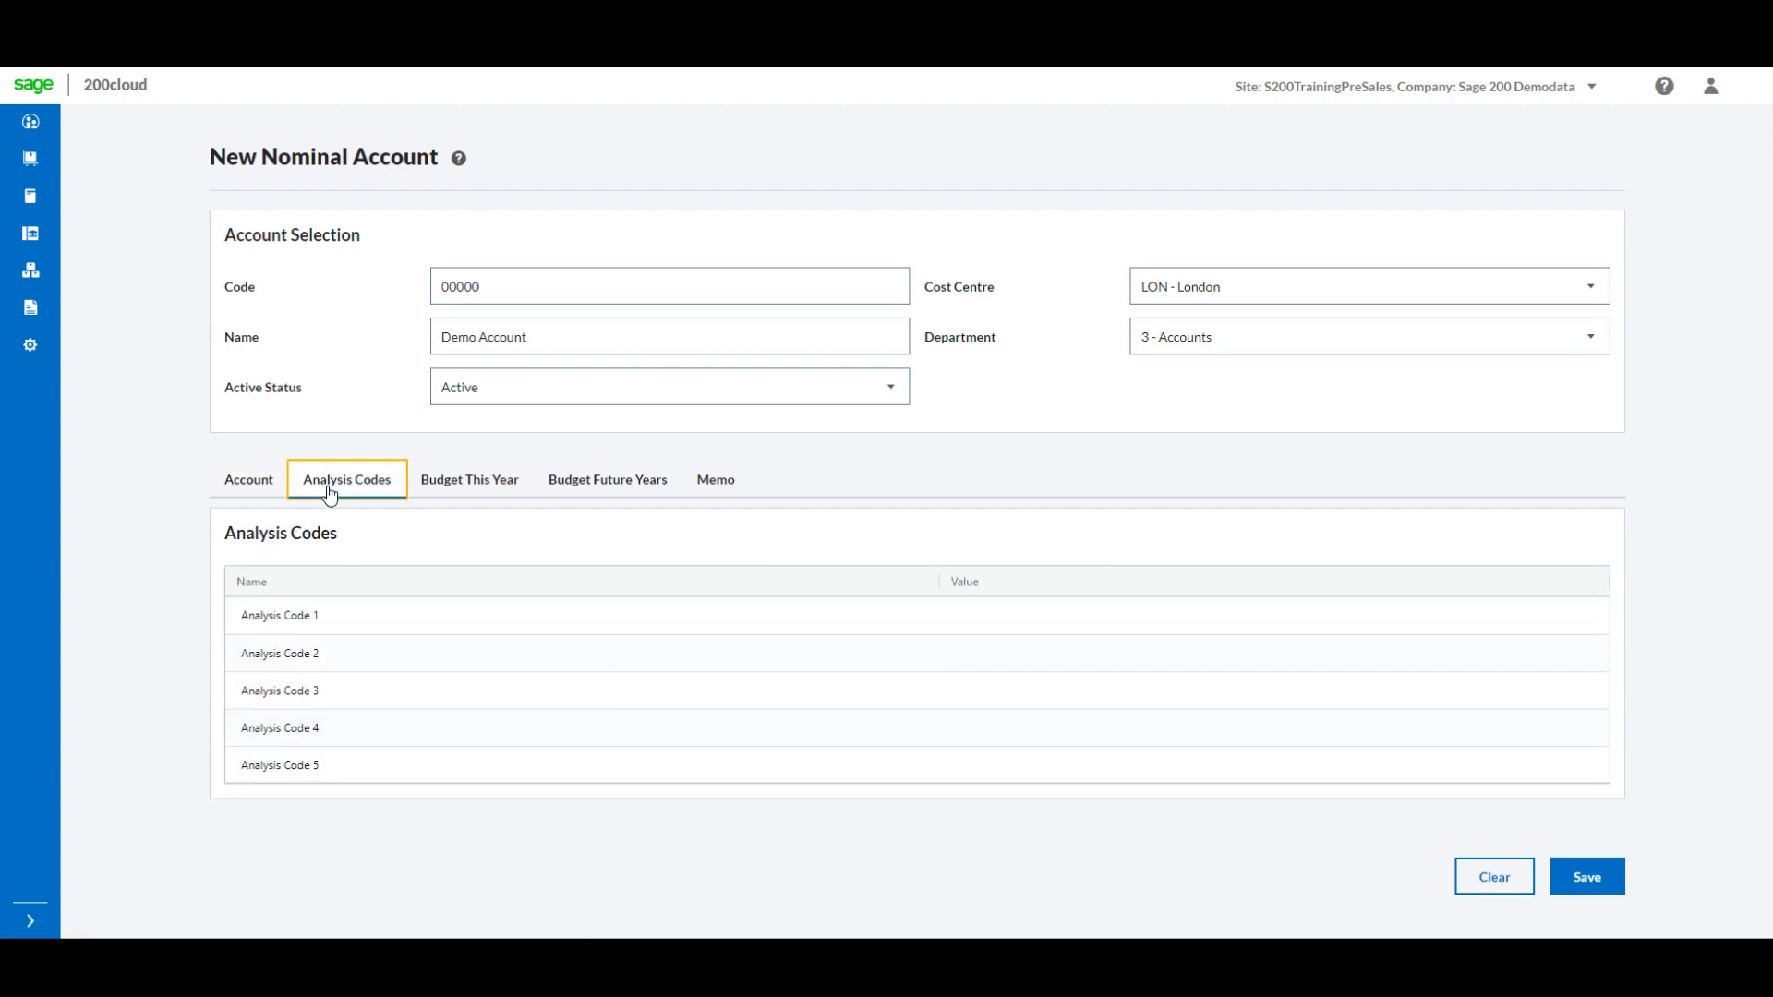
mouse_move(525, 510)
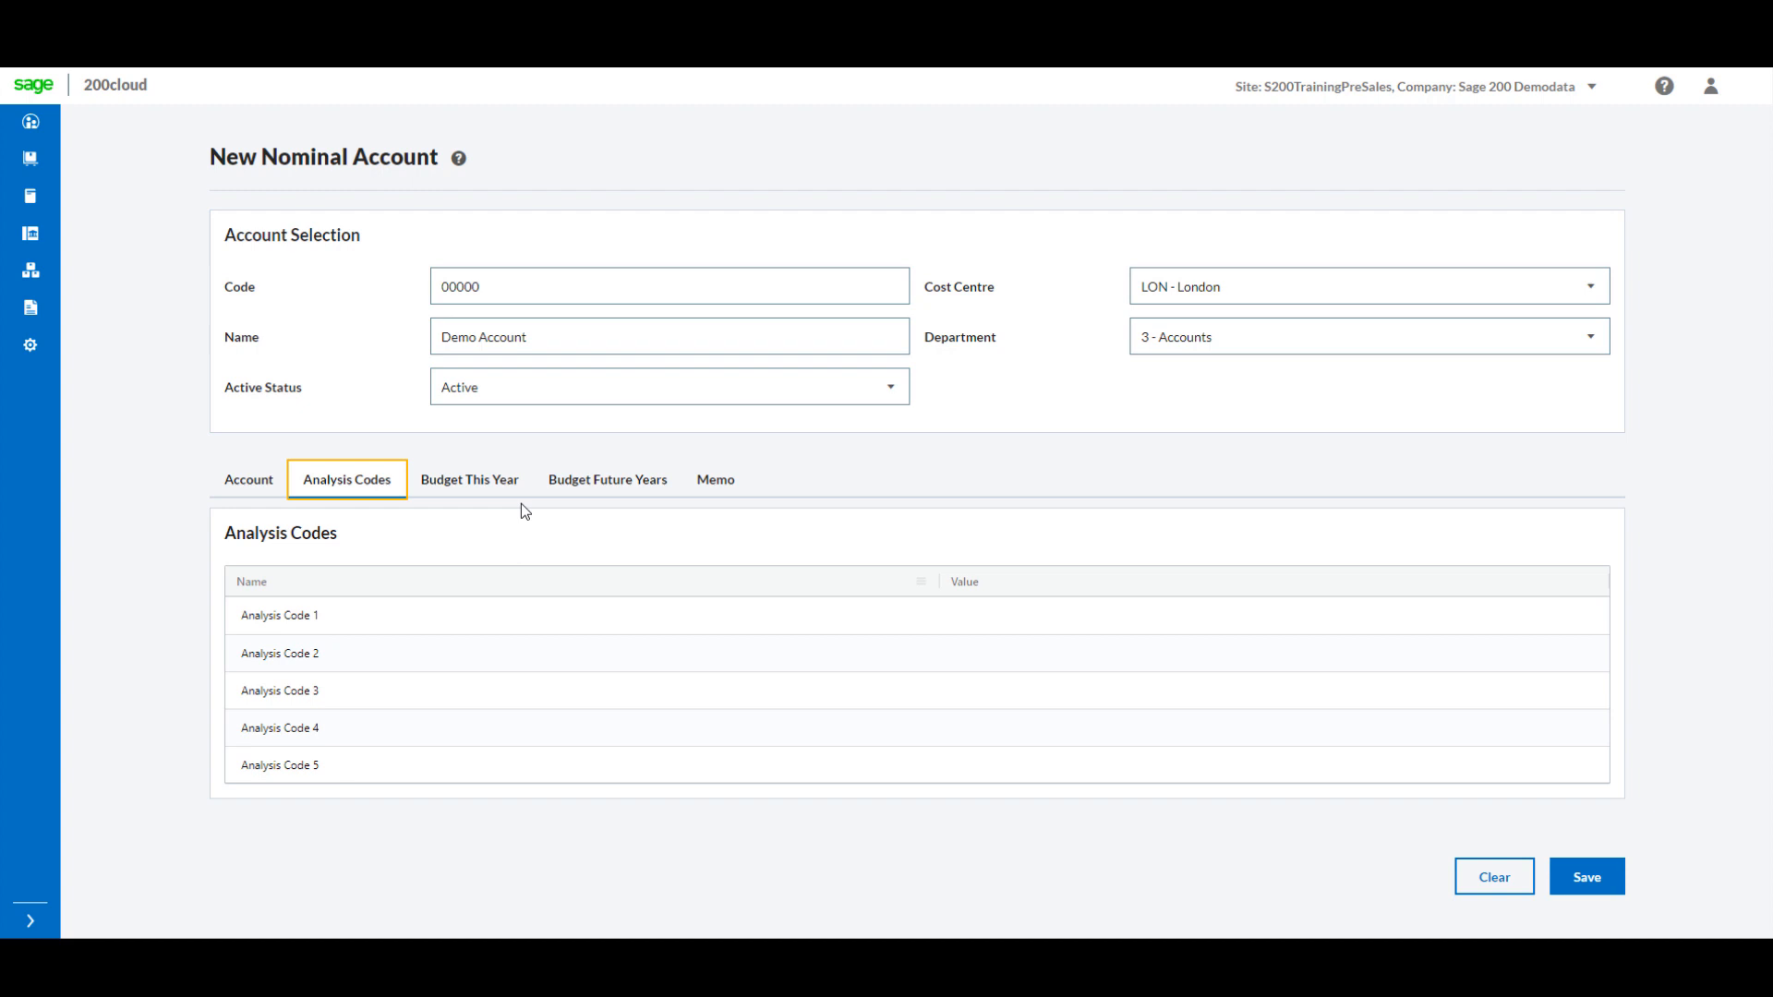
Set this year's budget type to Annual budget and enter 1000.
left_click(469, 479)
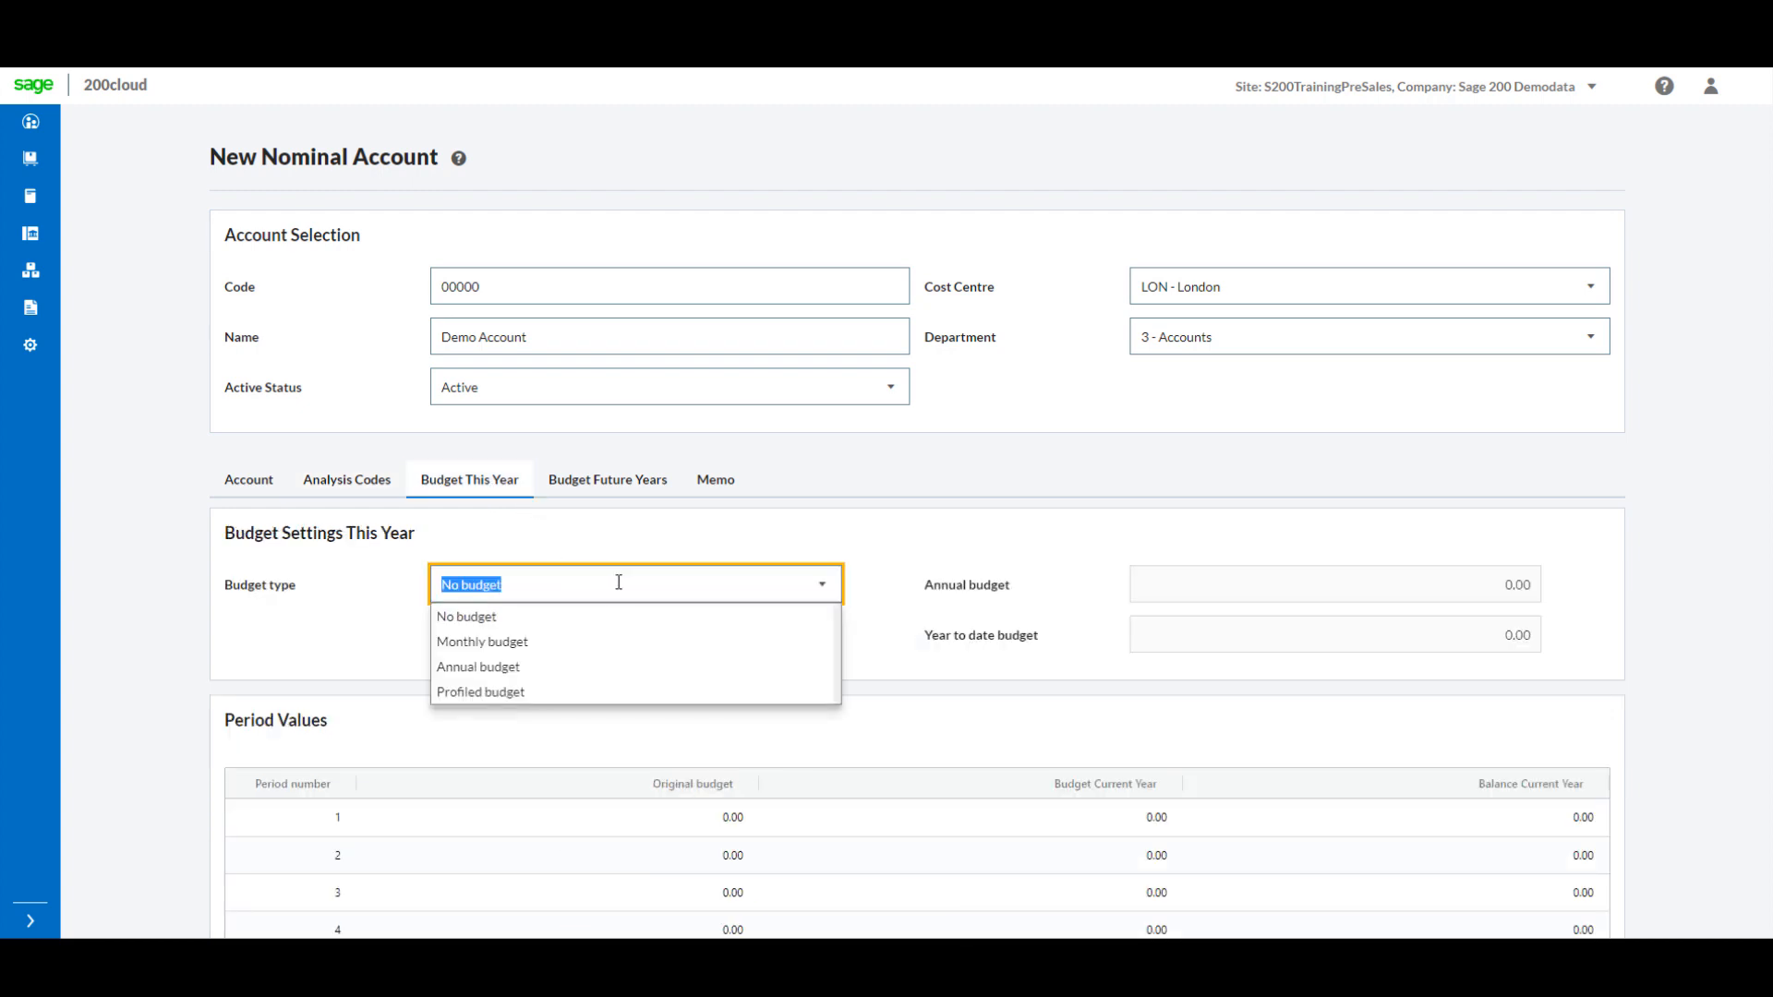
left_click(477, 667)
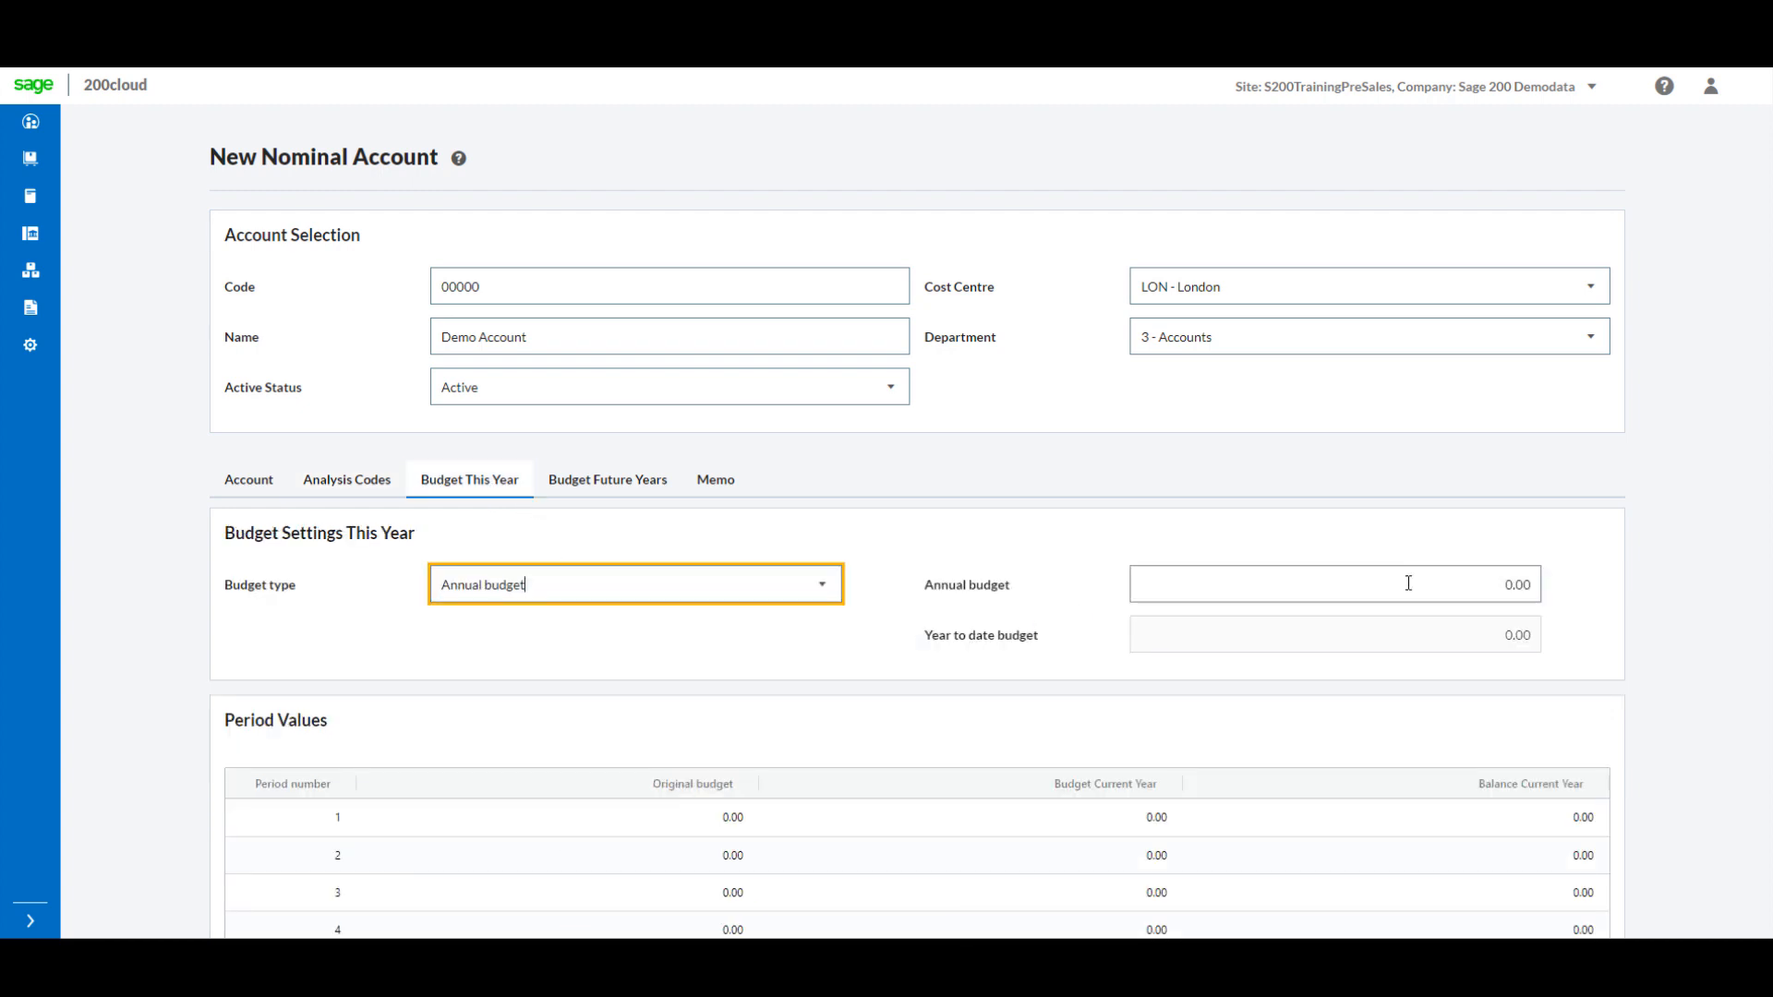
type("1000")
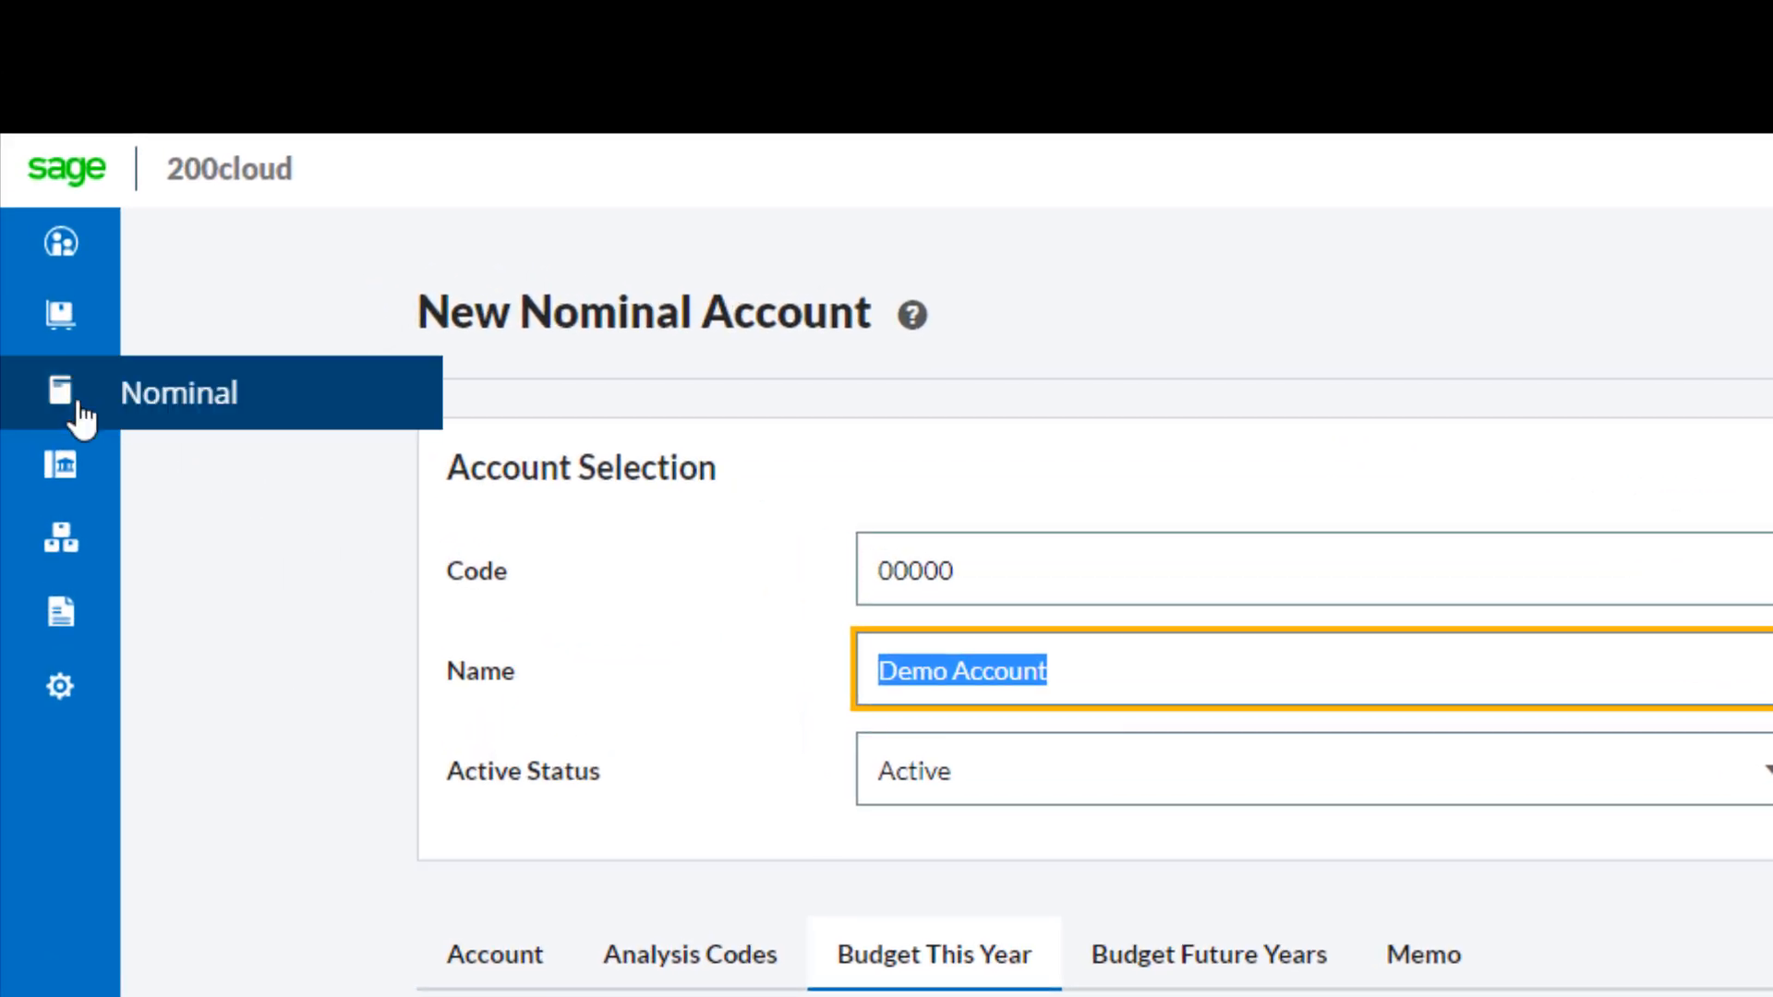
View the [0050] Motor Vehicles account in Amend Nominal Account, then open A2 Design Services.
left_click(61, 391)
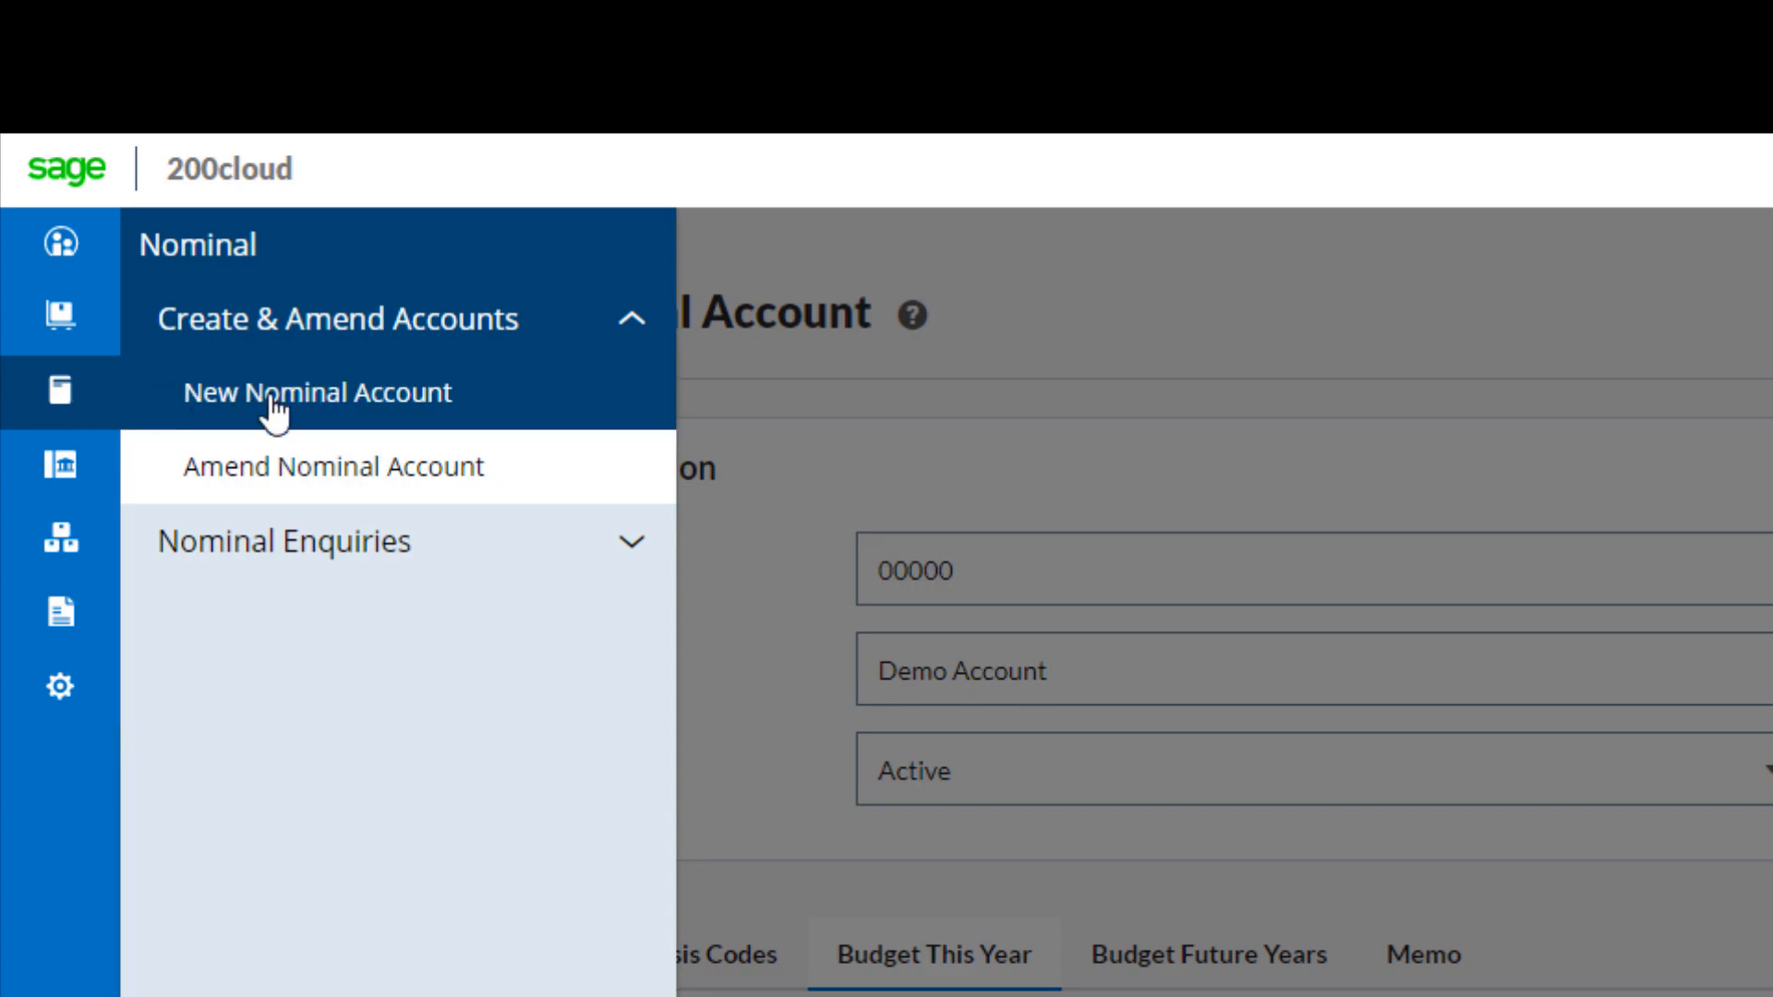
left_click(318, 392)
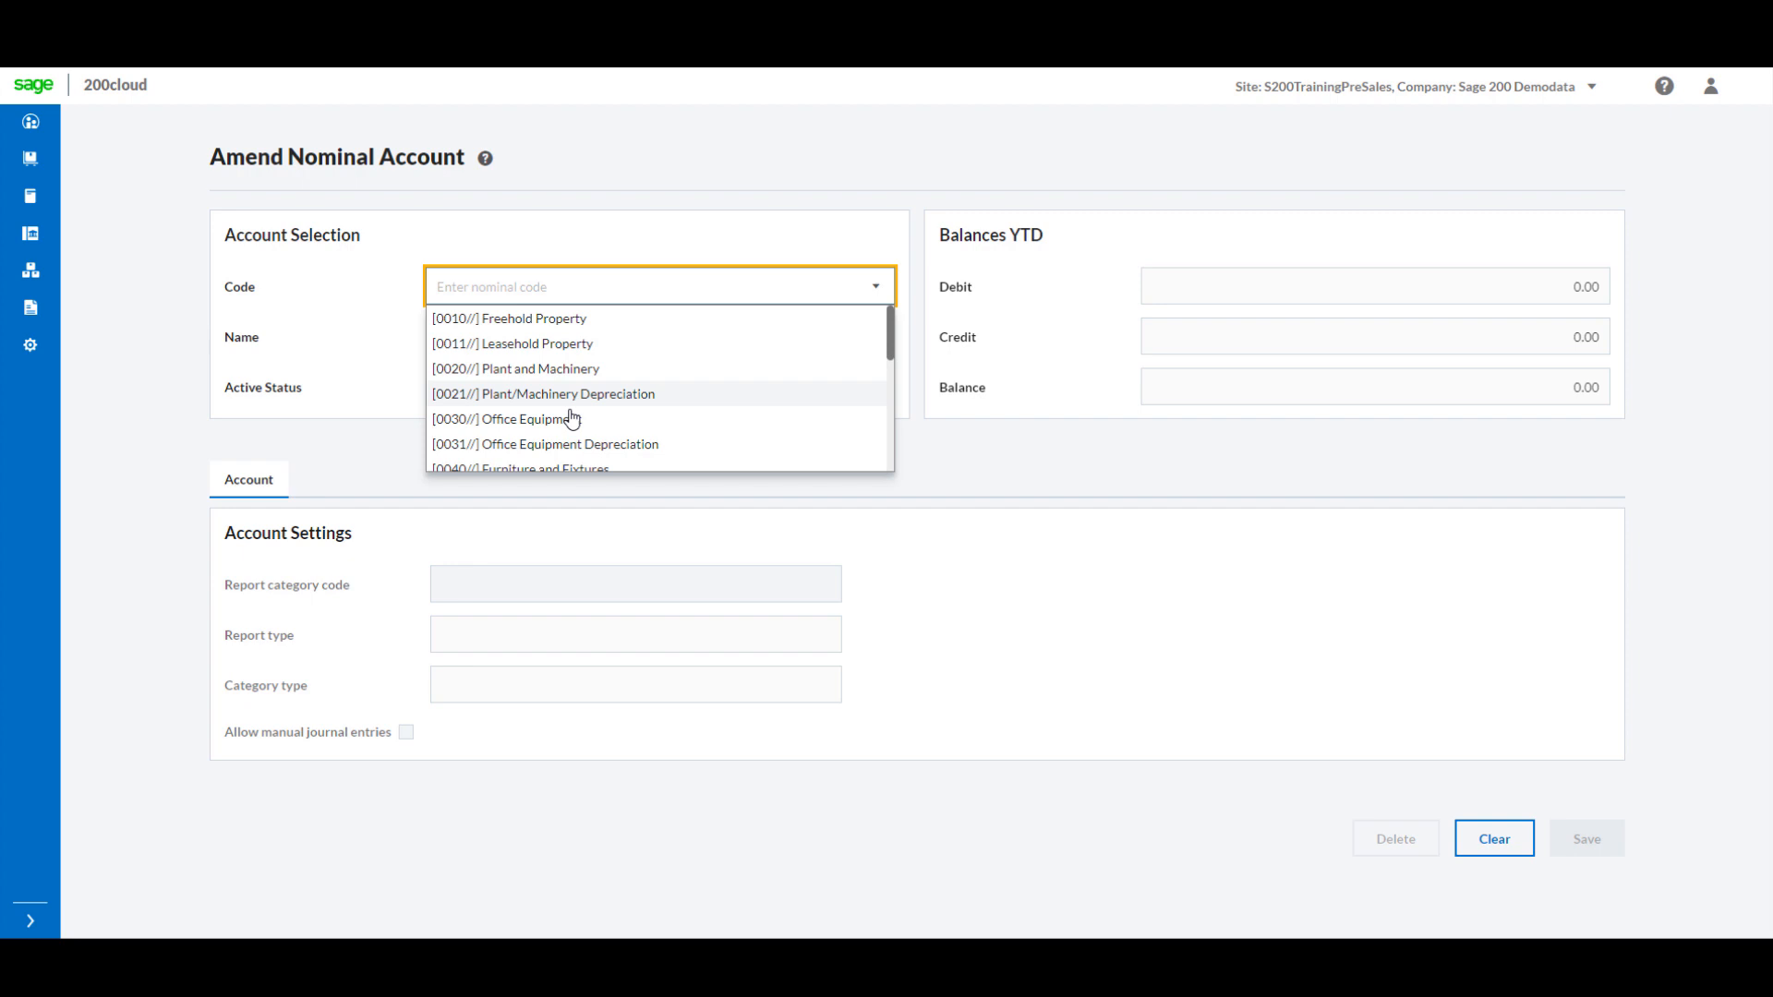
left_click(524, 419)
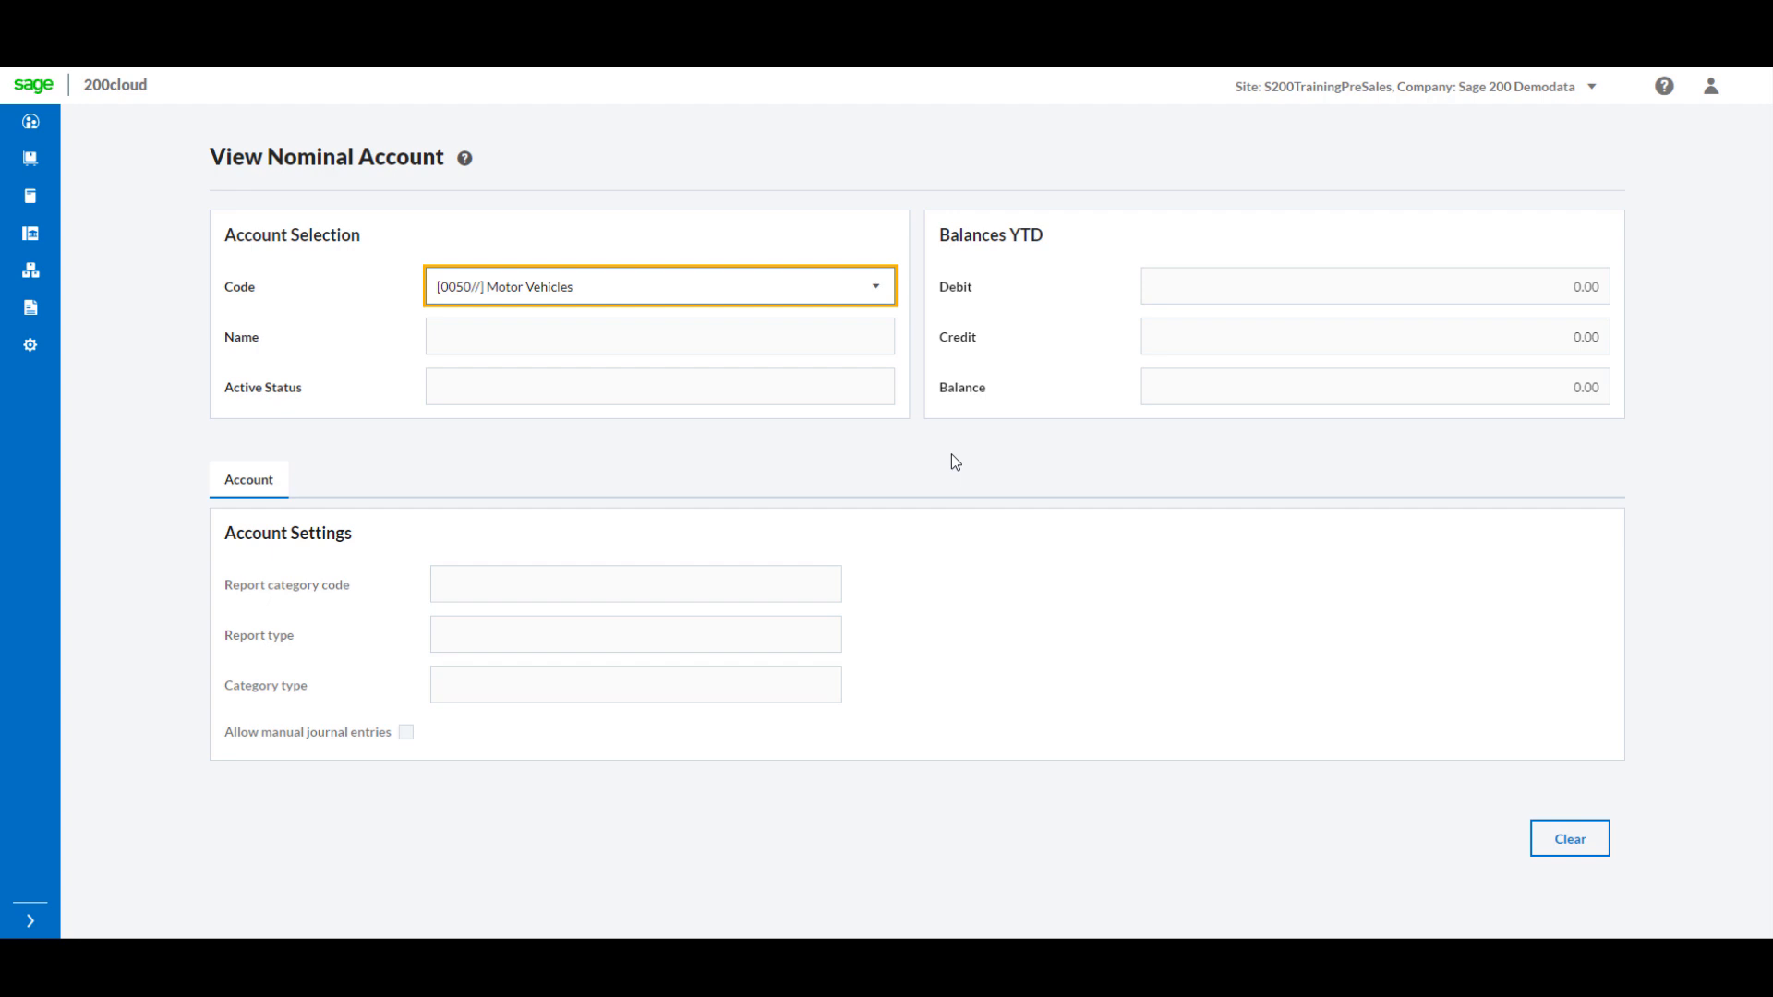
left_click(470, 479)
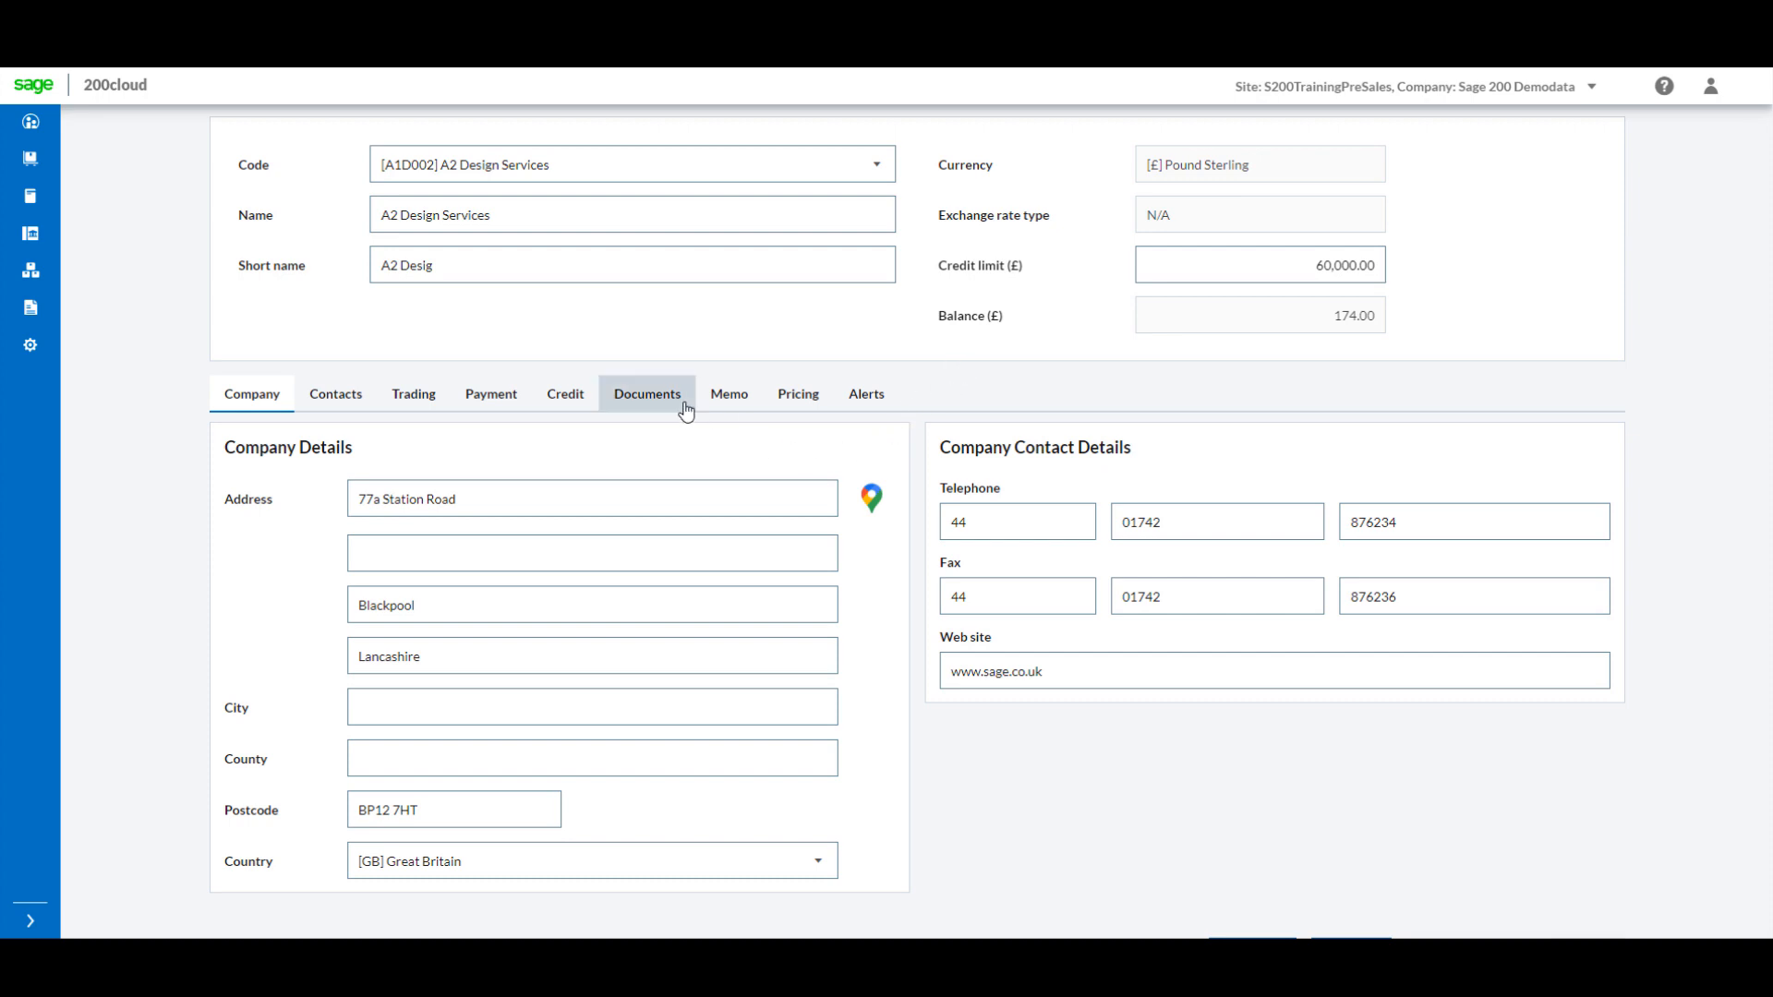
Add a memo: double check order quantities, a little high for this time of year.
left_click(729, 393)
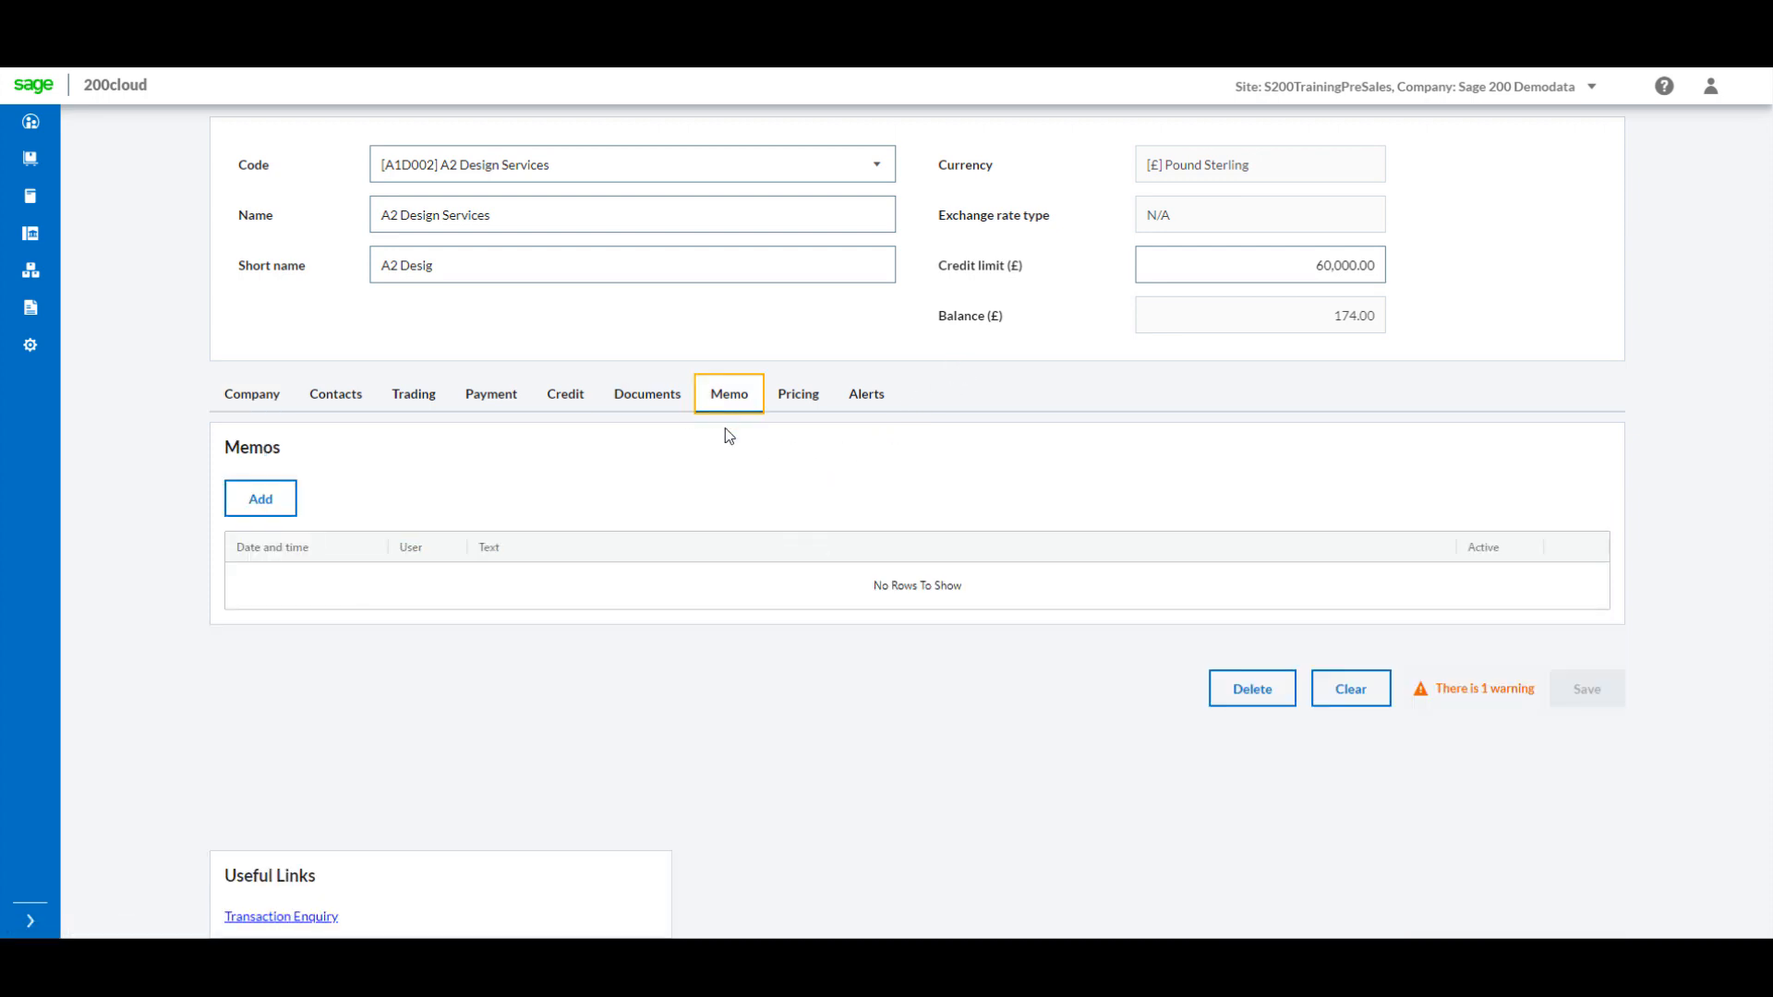
left_click(261, 499)
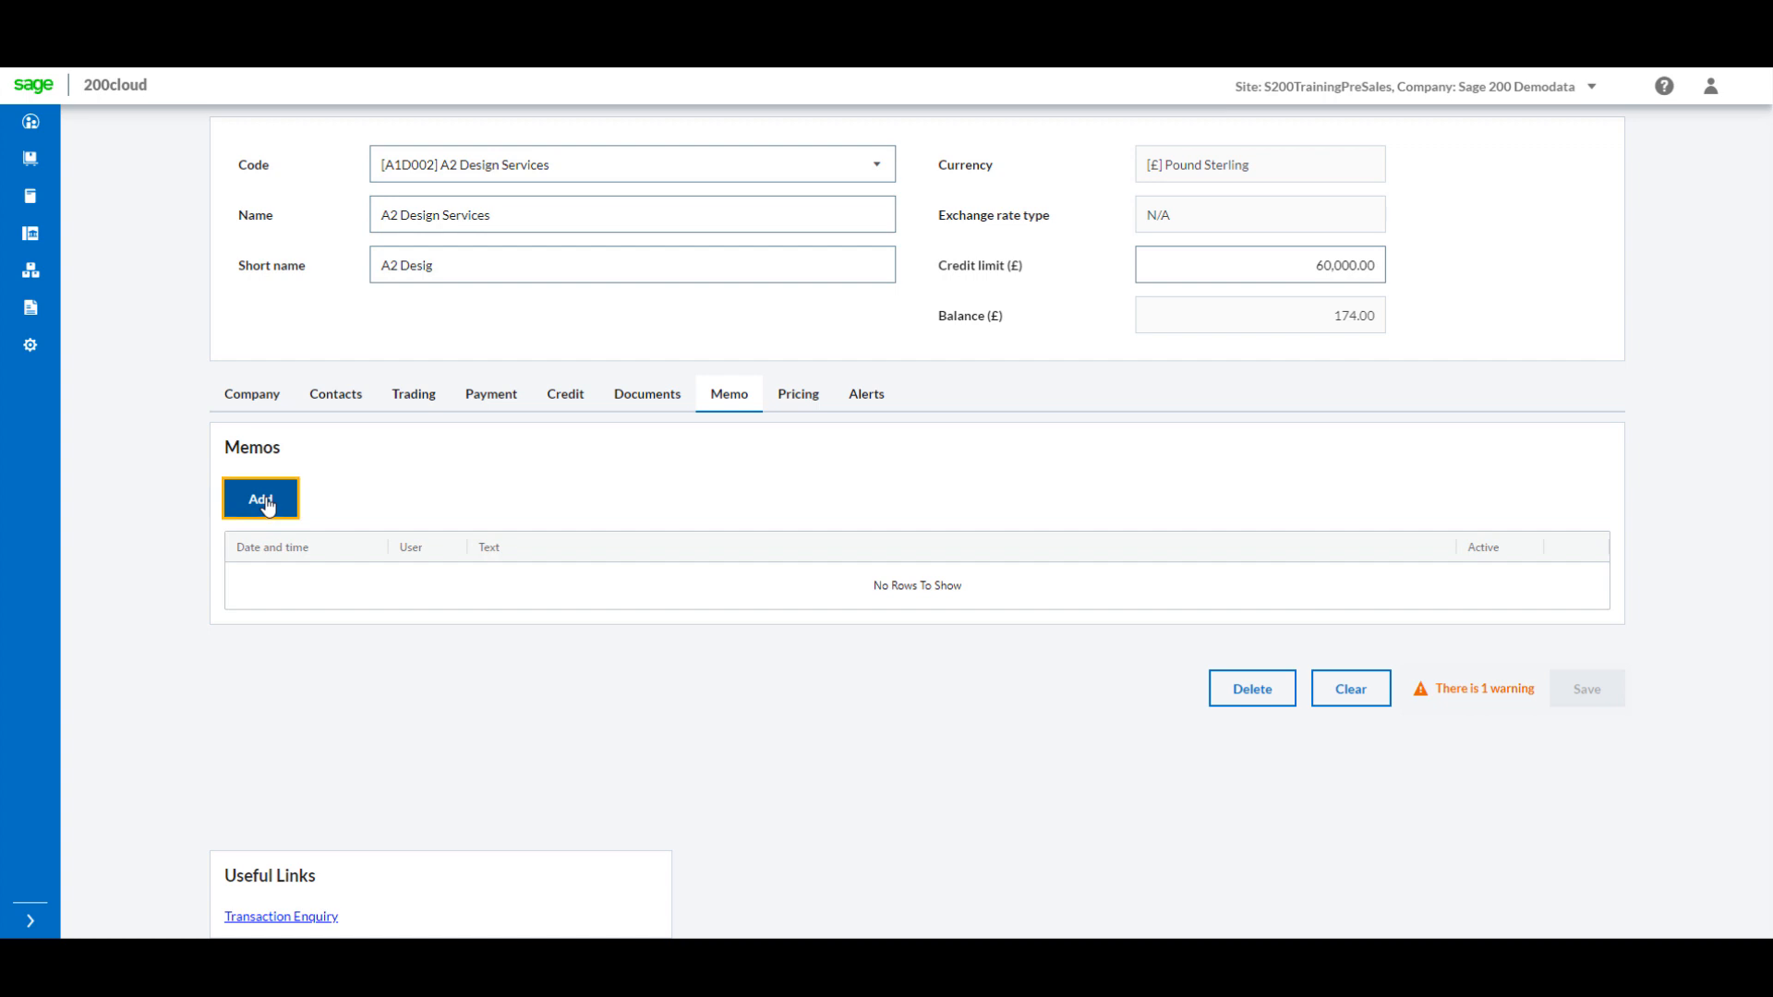
left_click(261, 498)
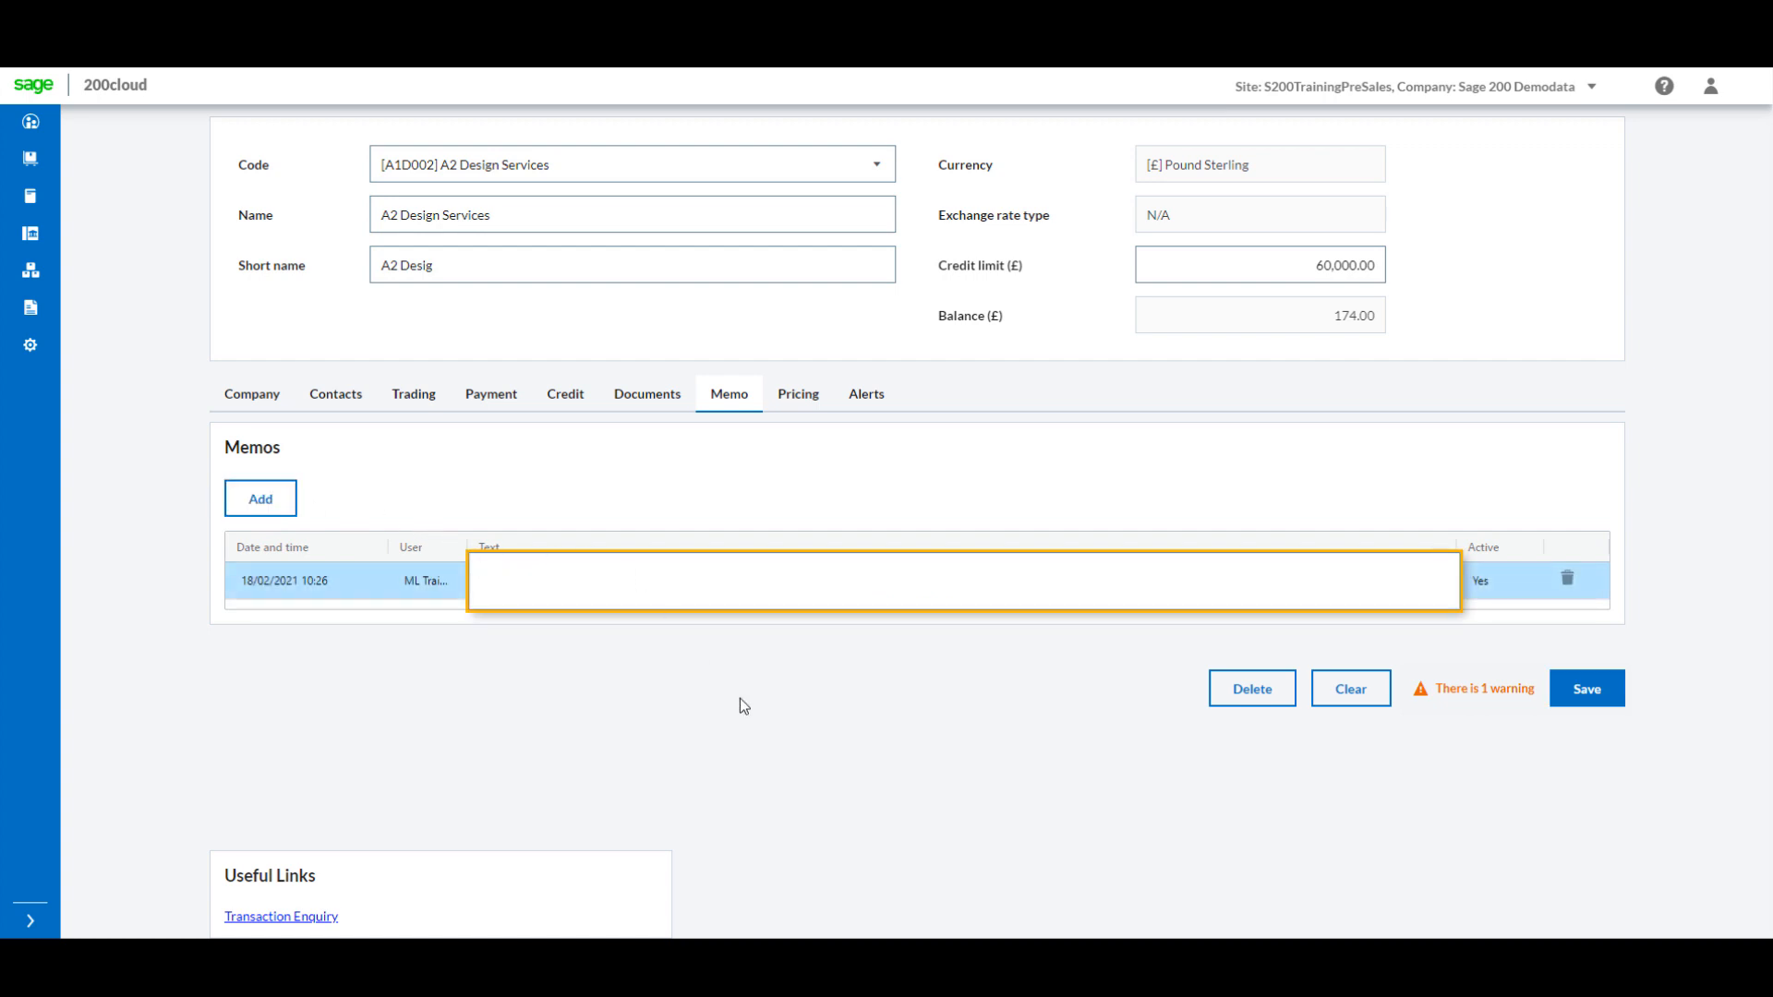
type("Double check order")
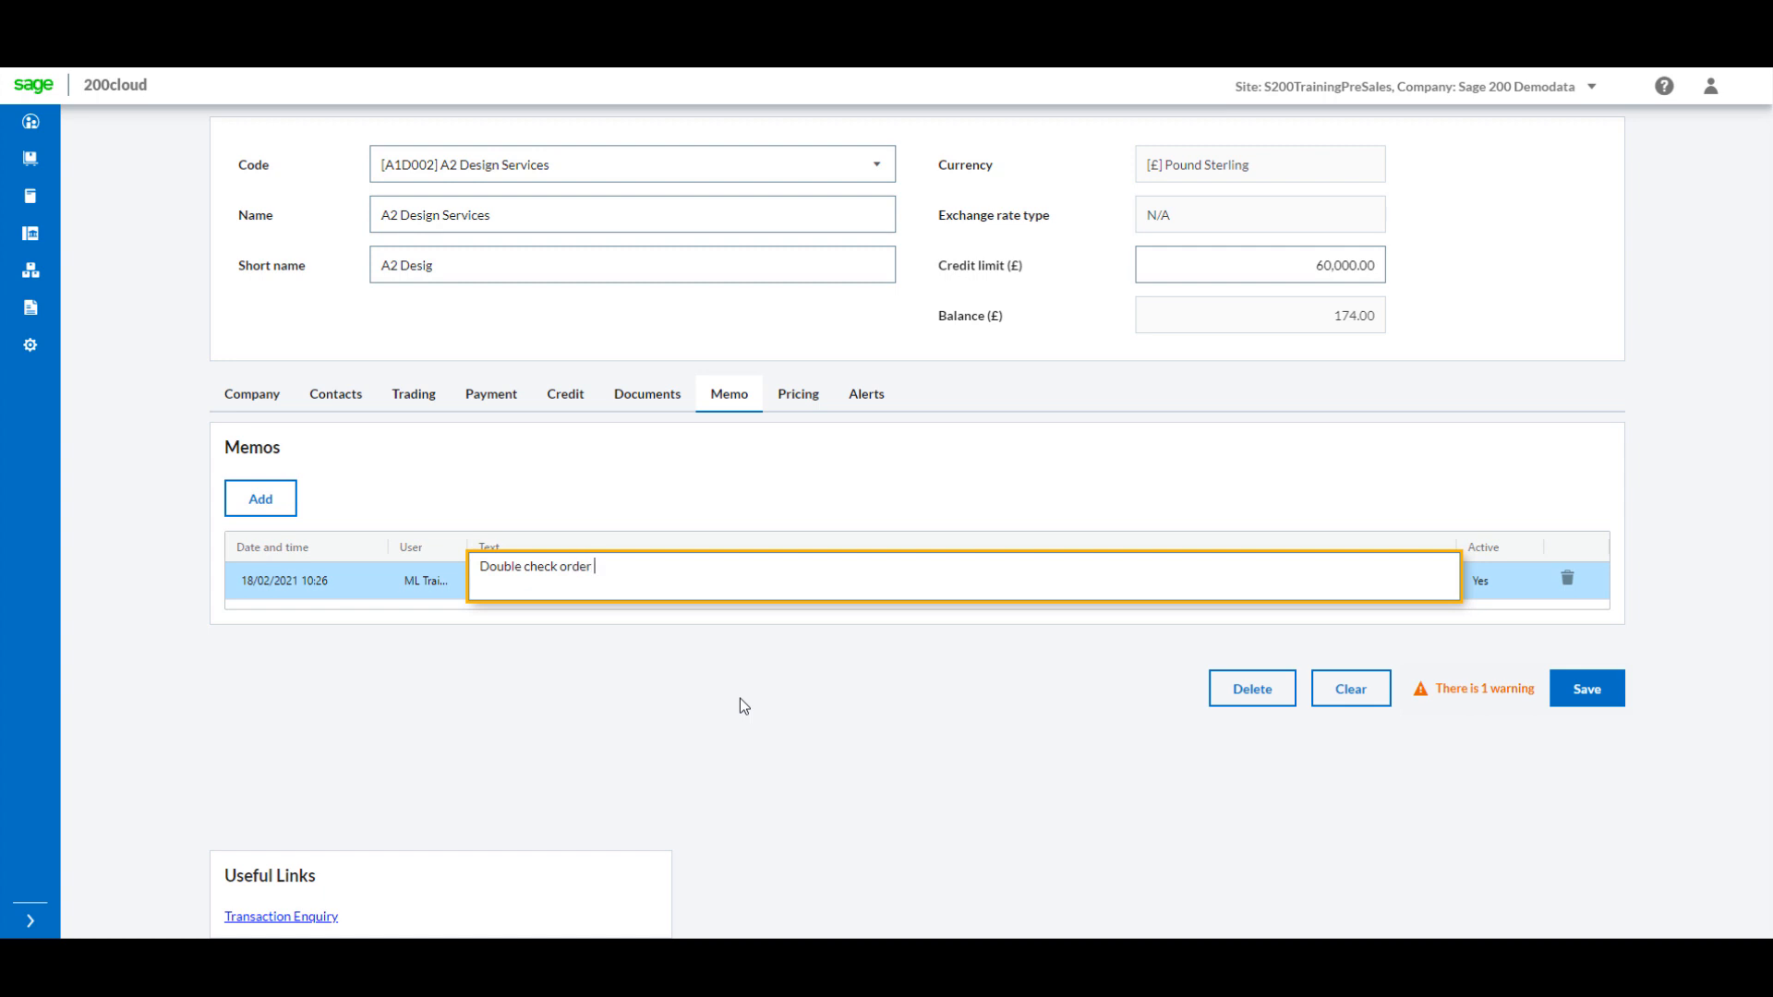
type("quantities, seem a l")
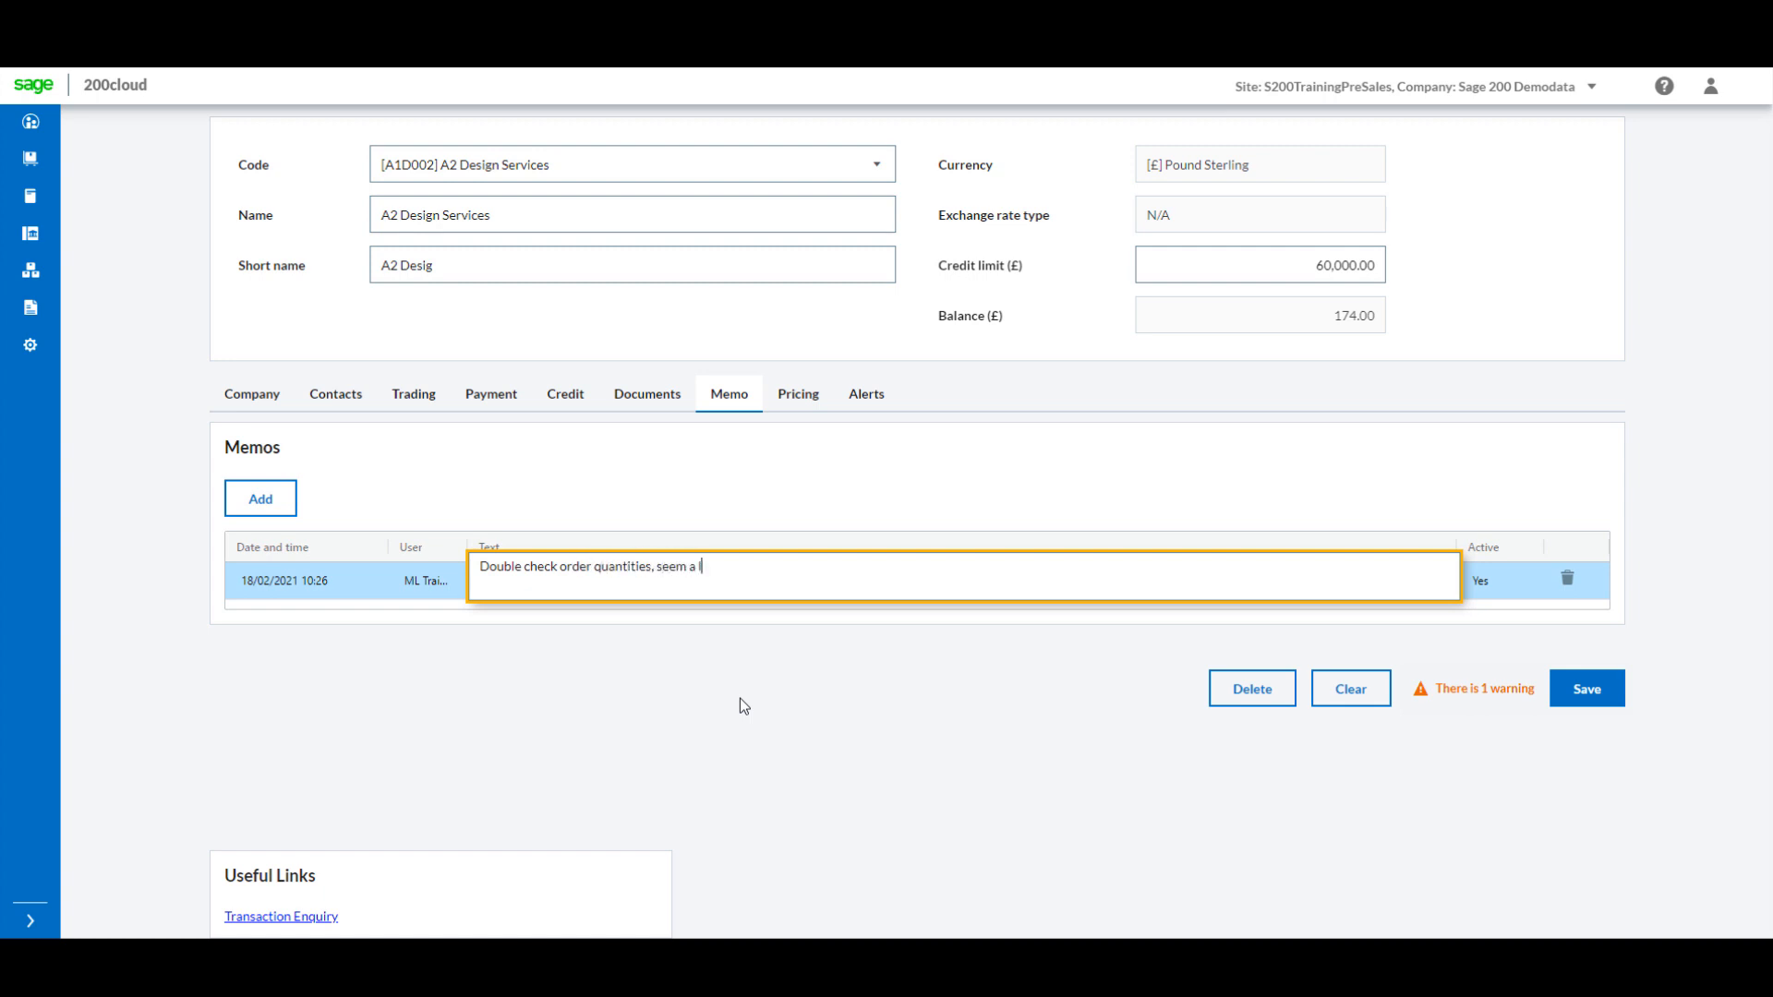
type("ittle high for")
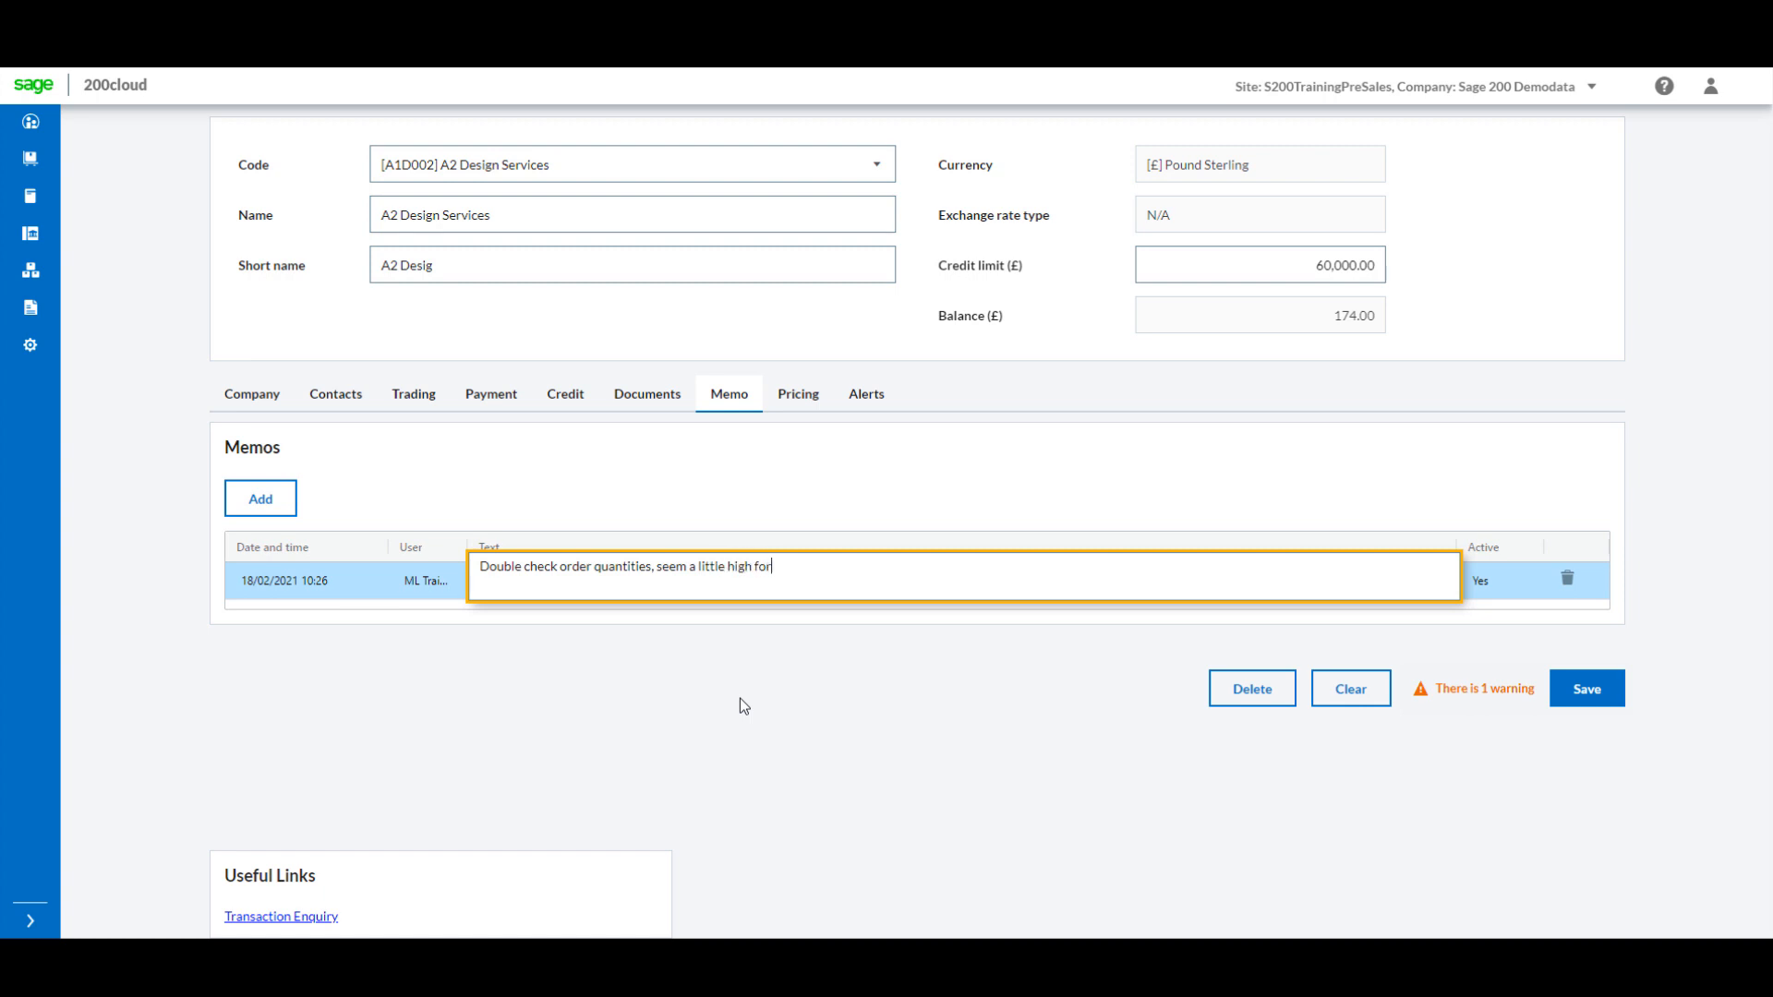
type("this time of")
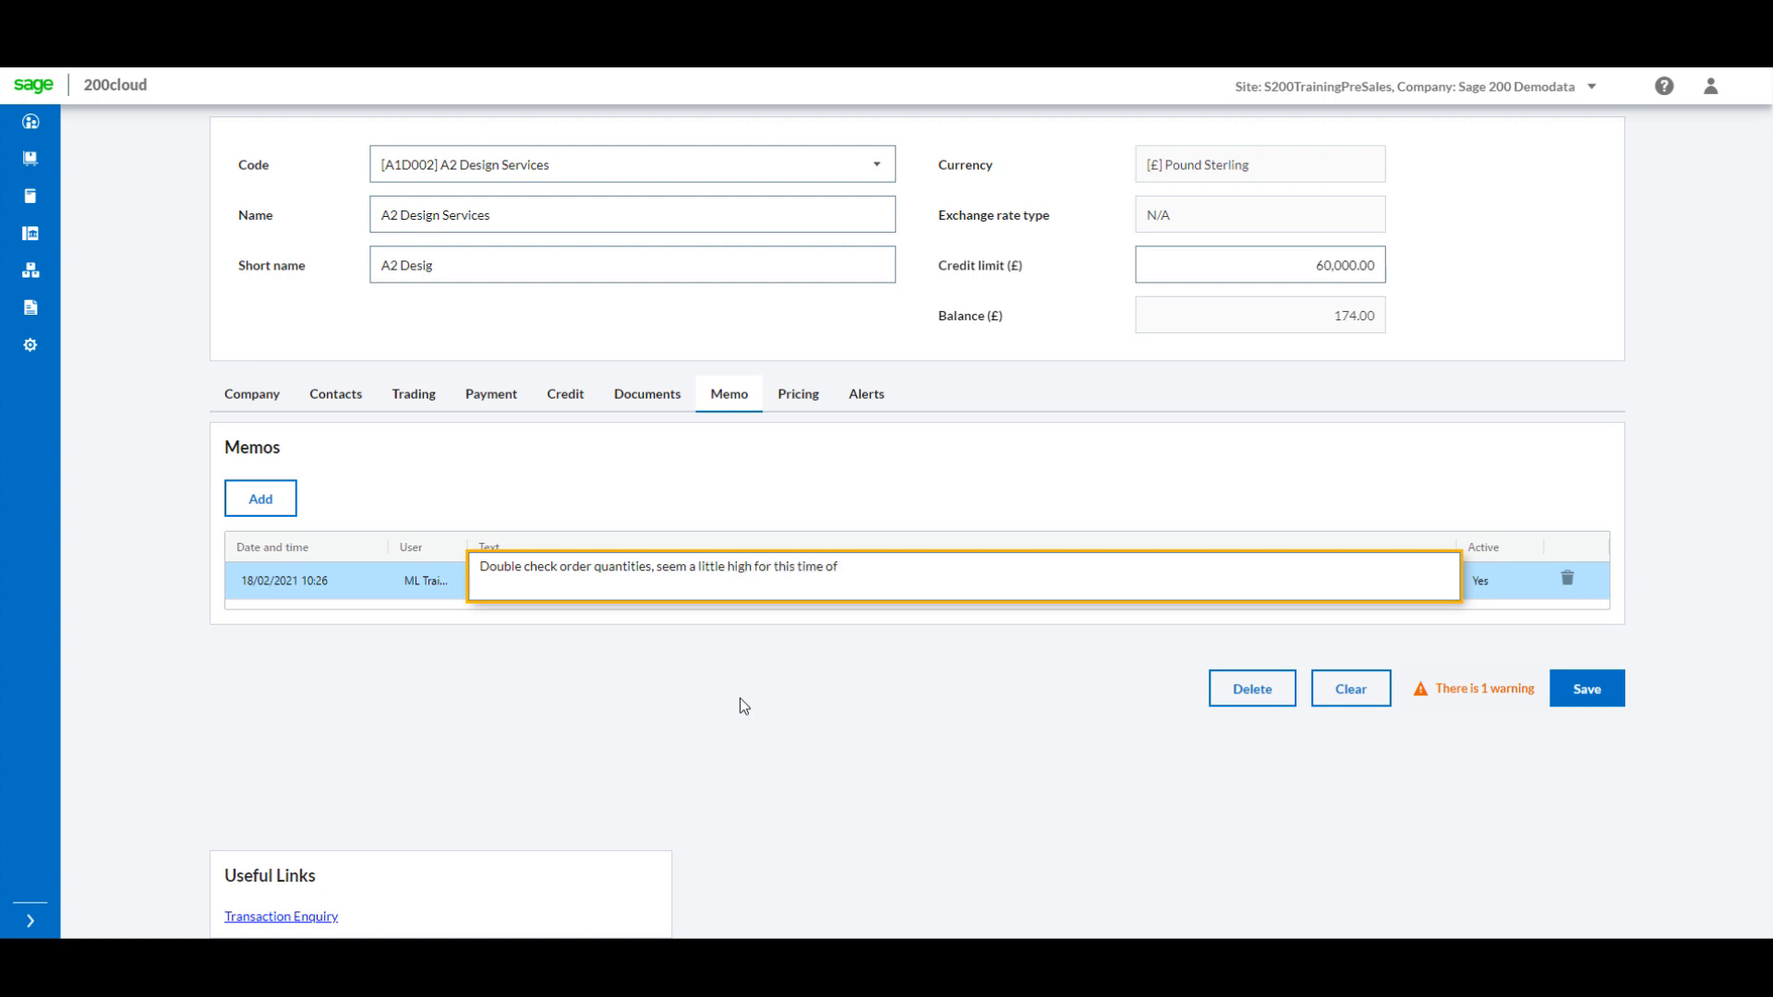
Add the alert 'Take payment with orders immediately' to A2 Design Services.
left_click(866, 393)
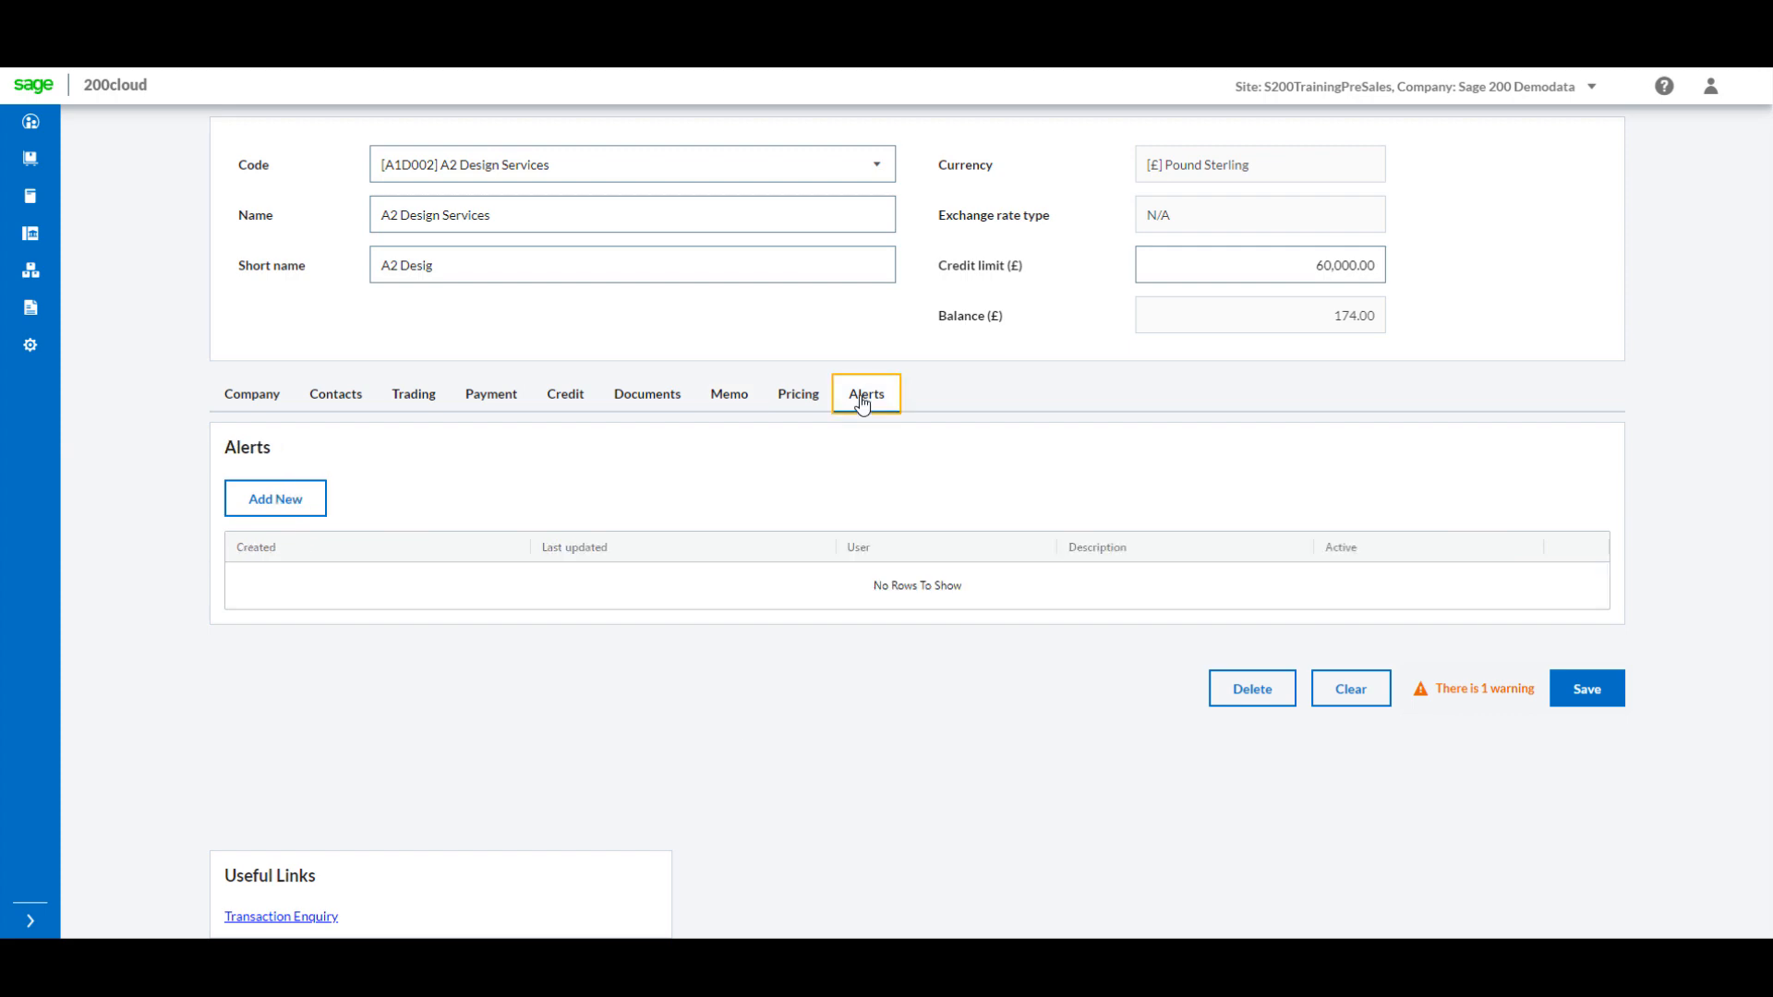
mouse_move(287, 516)
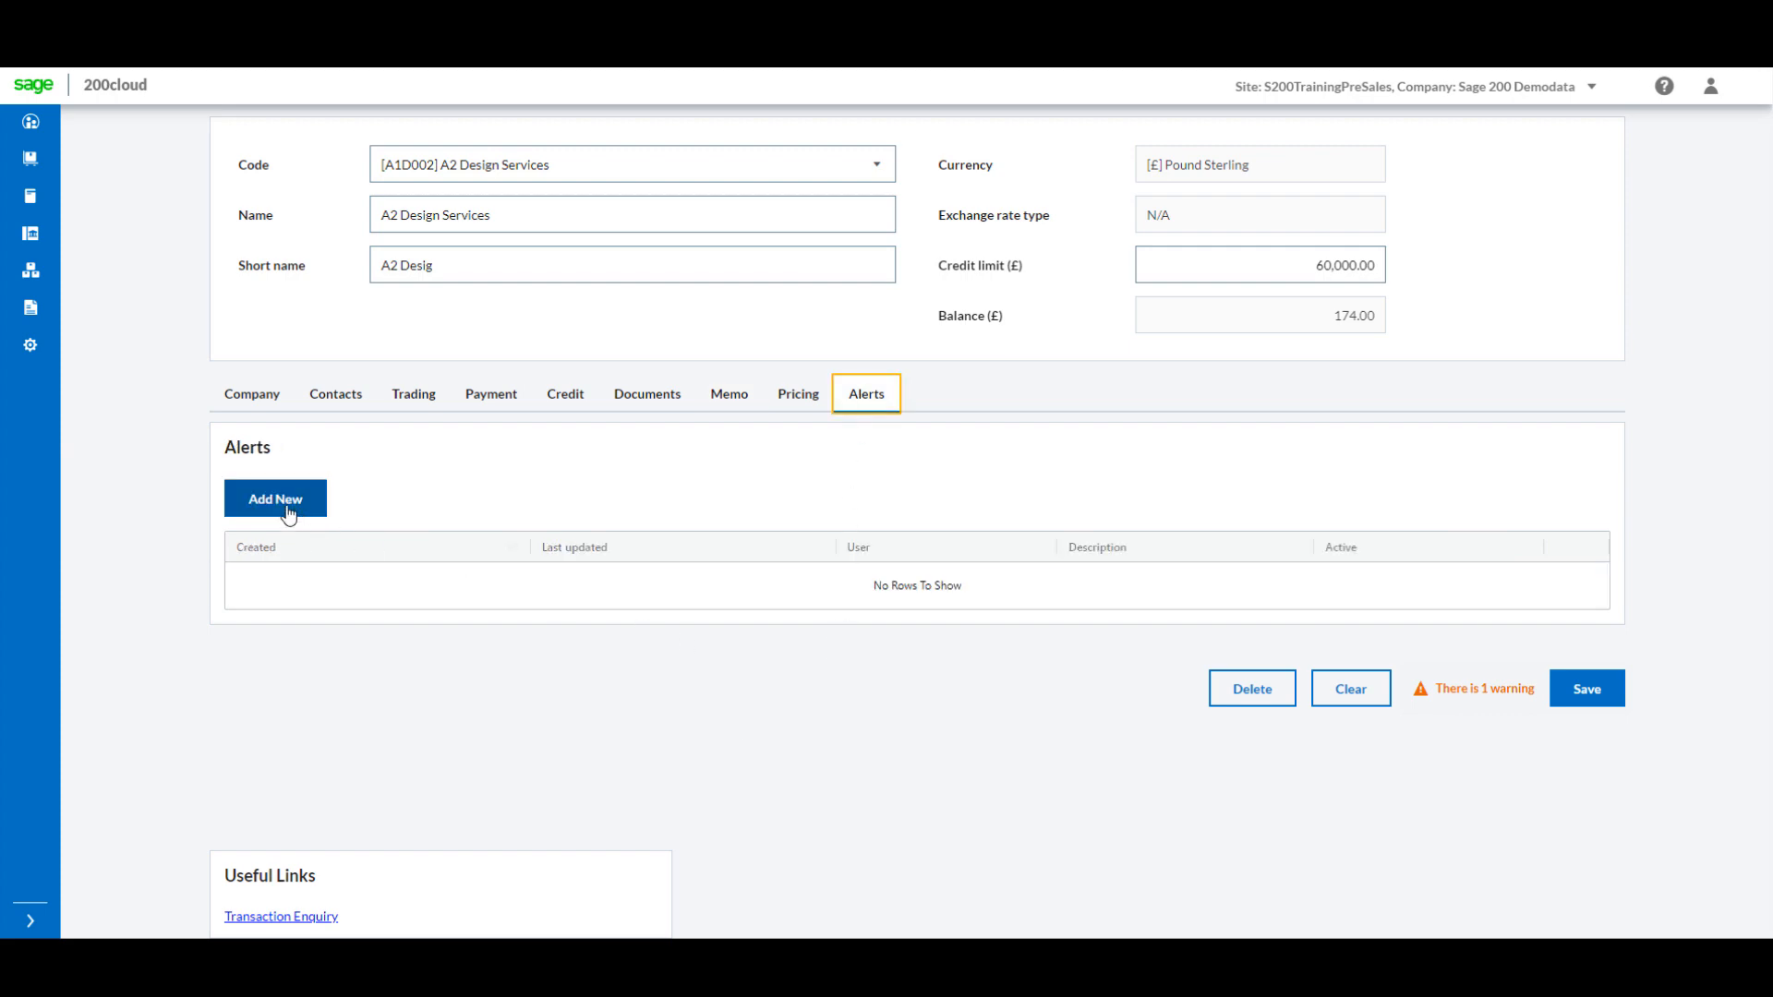
left_click(275, 498)
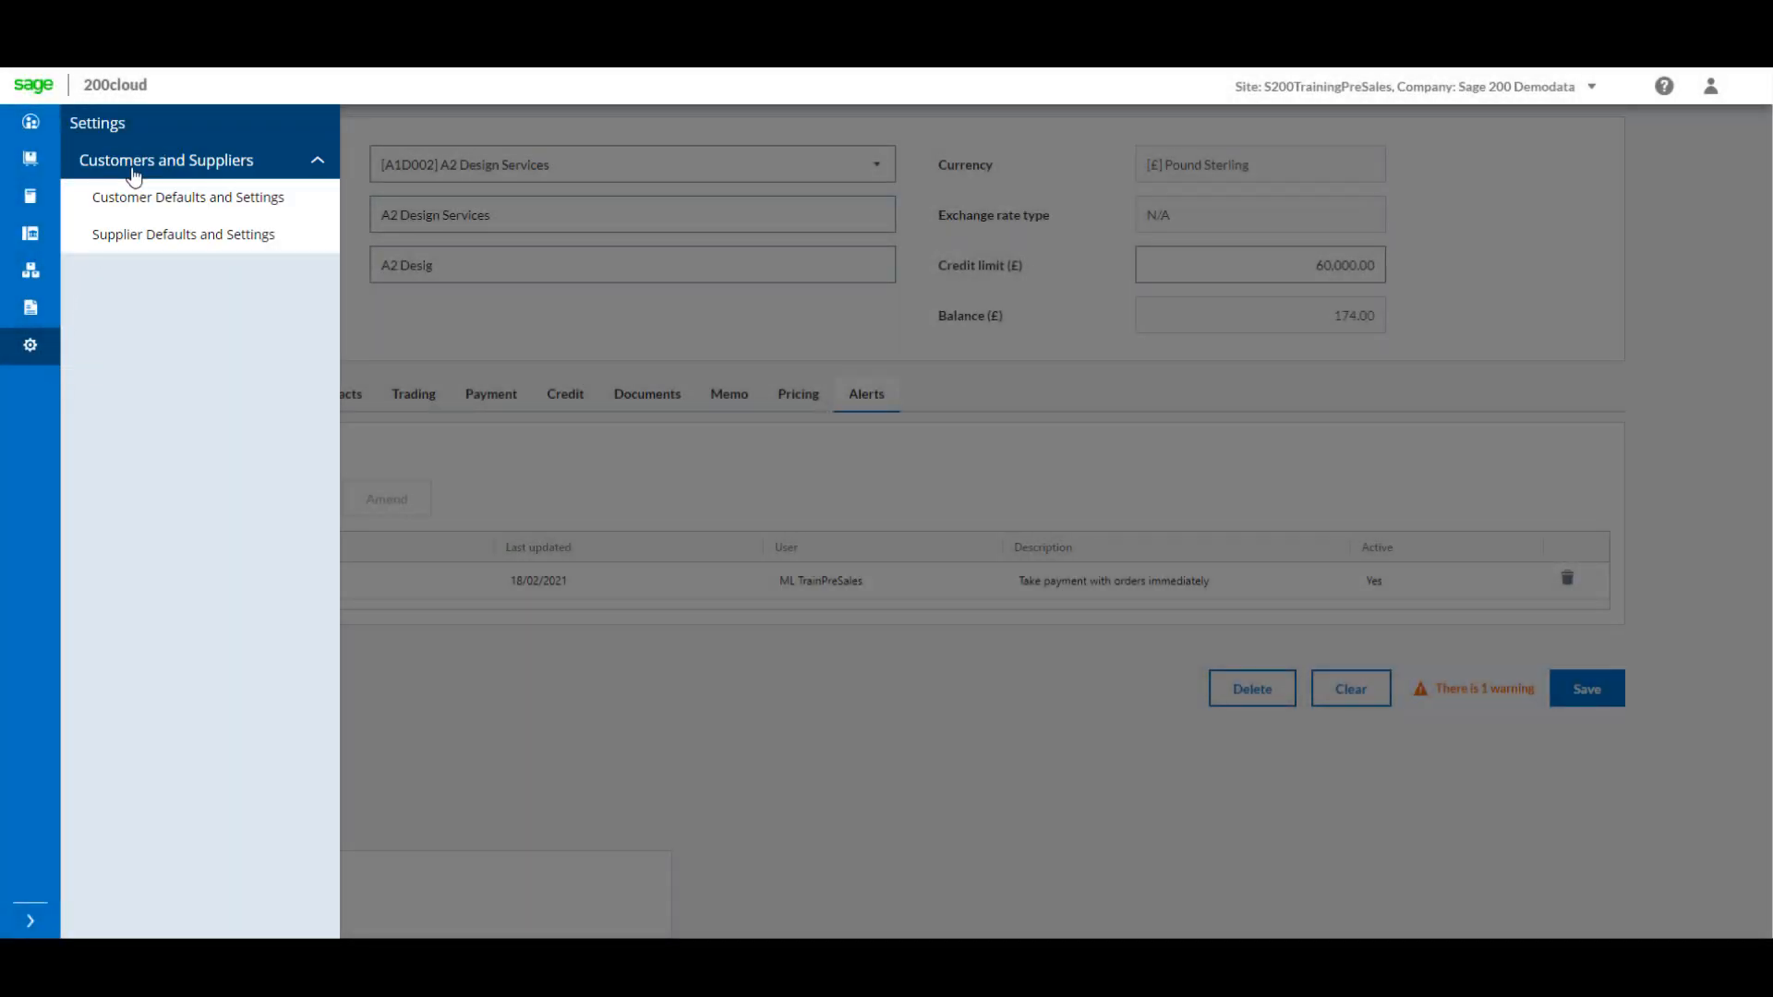
Open Supplier Defaults and Settings and scroll down to authorisation and payment groups.
left_click(183, 234)
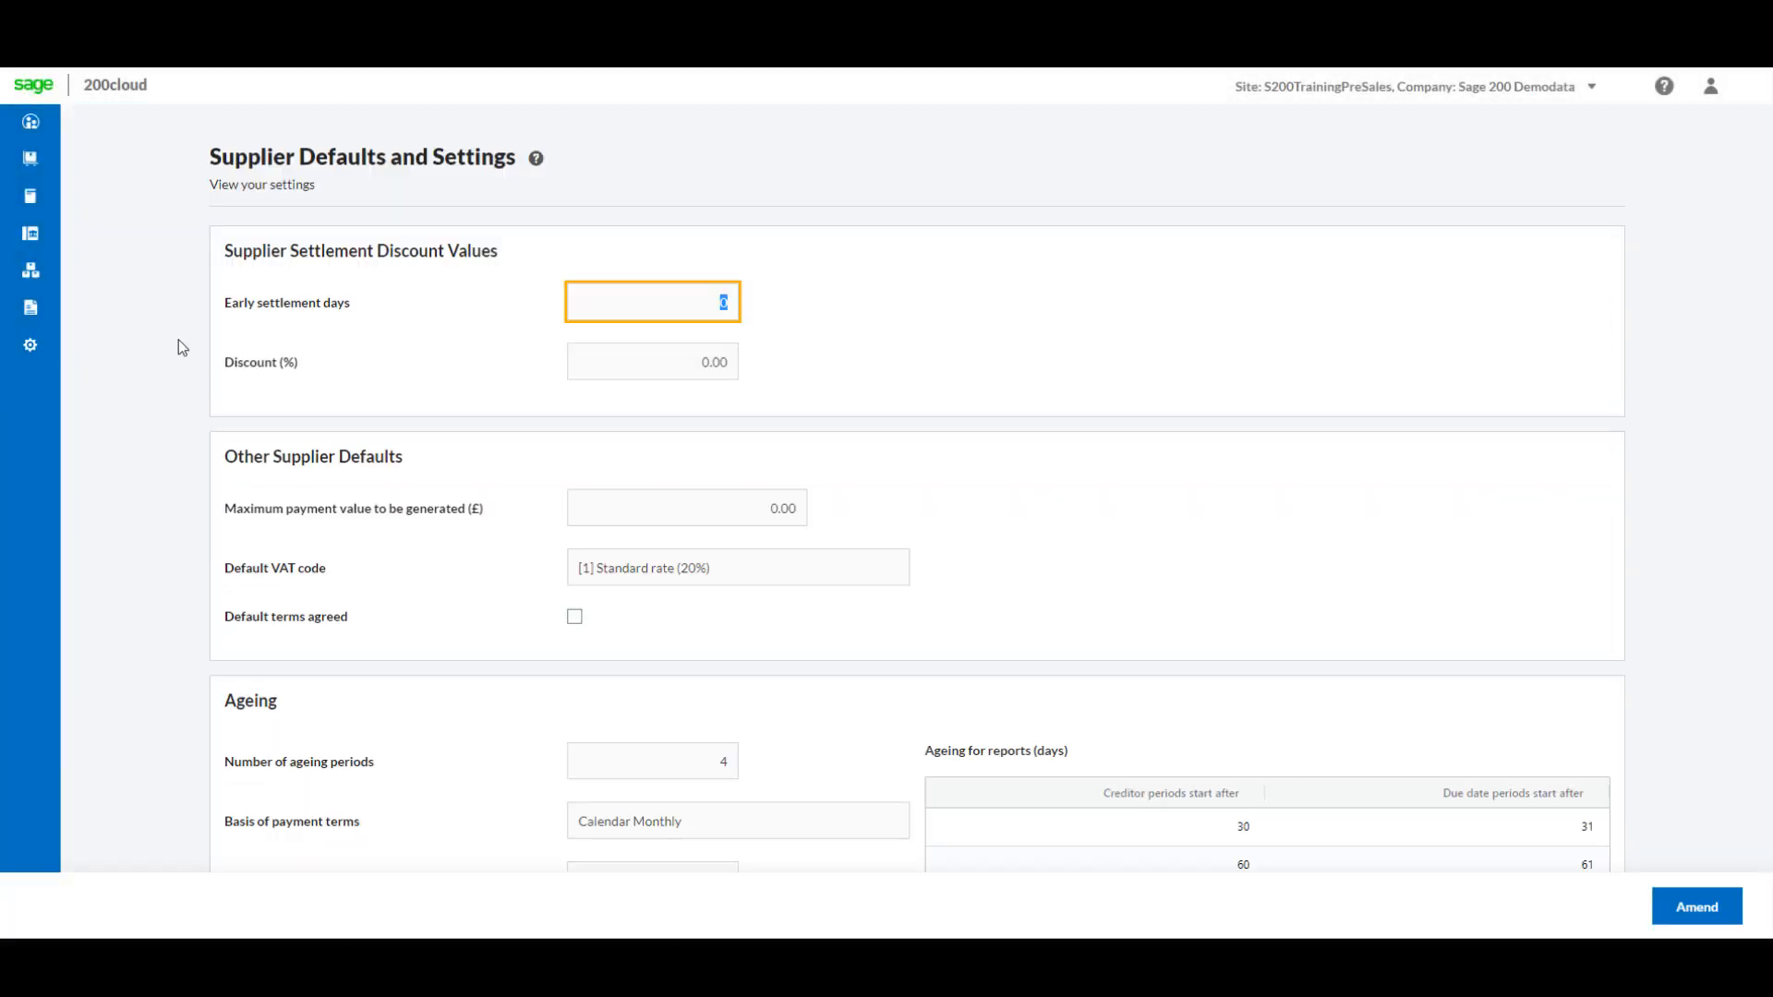
scroll("down", 3)
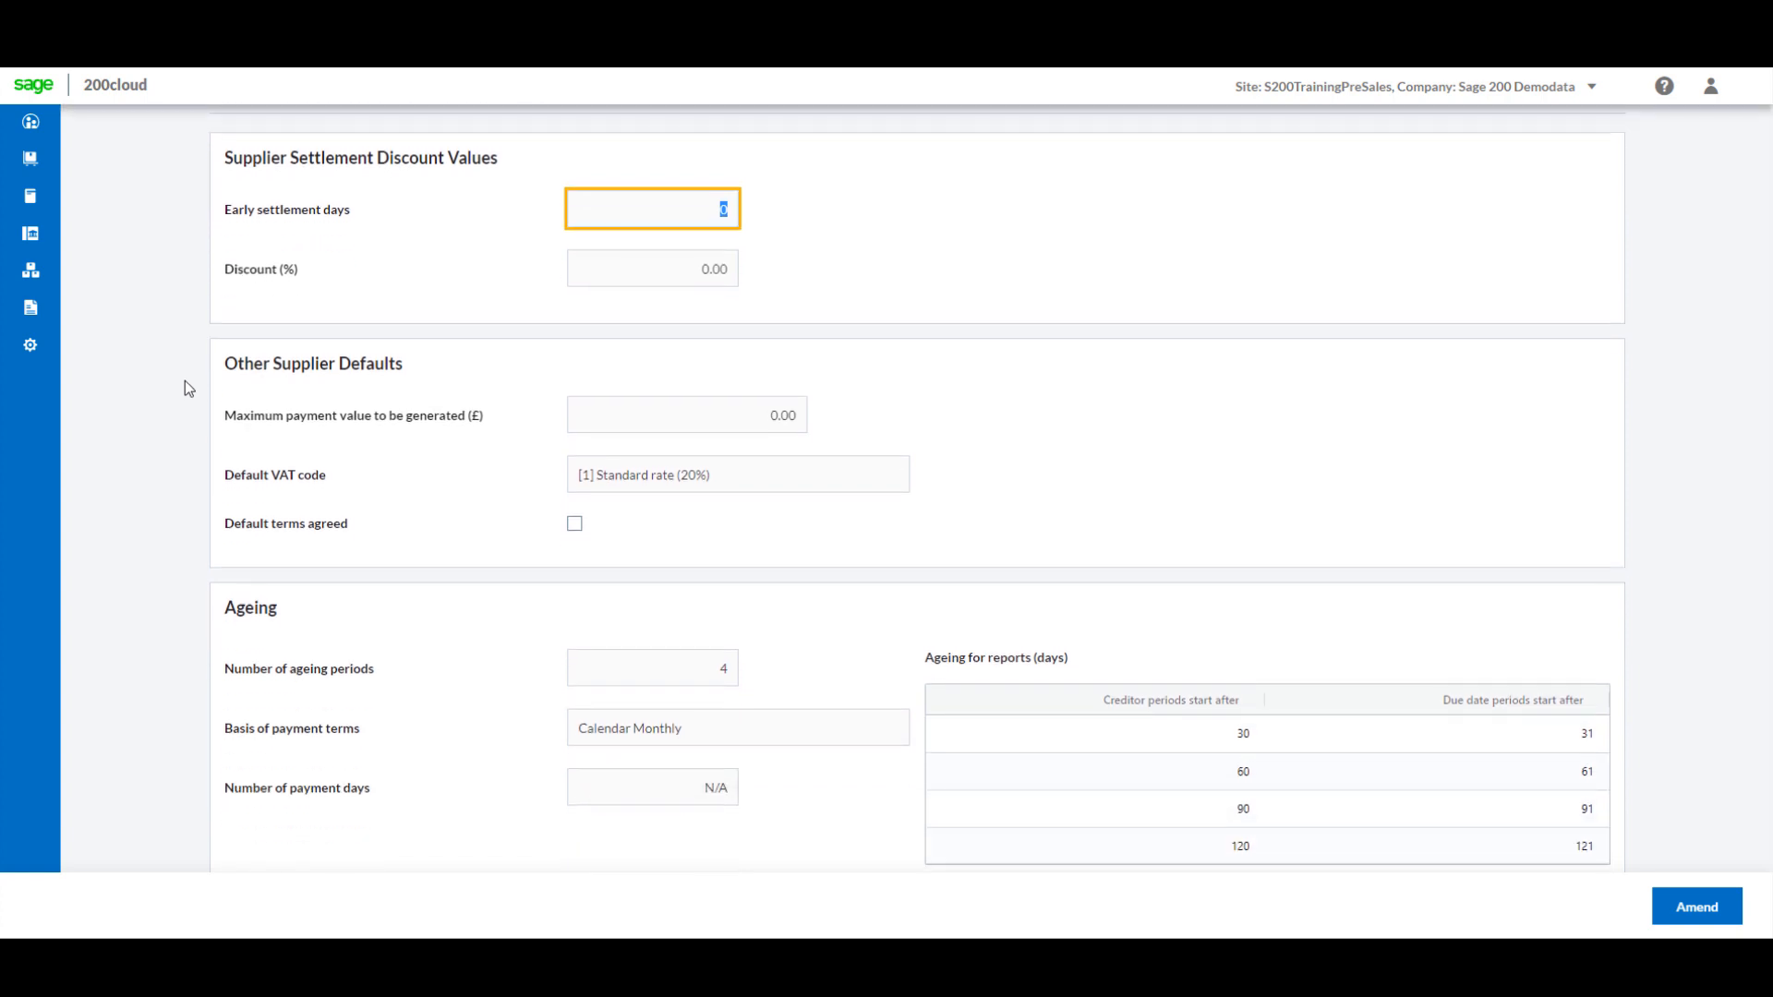
scroll("down", 3)
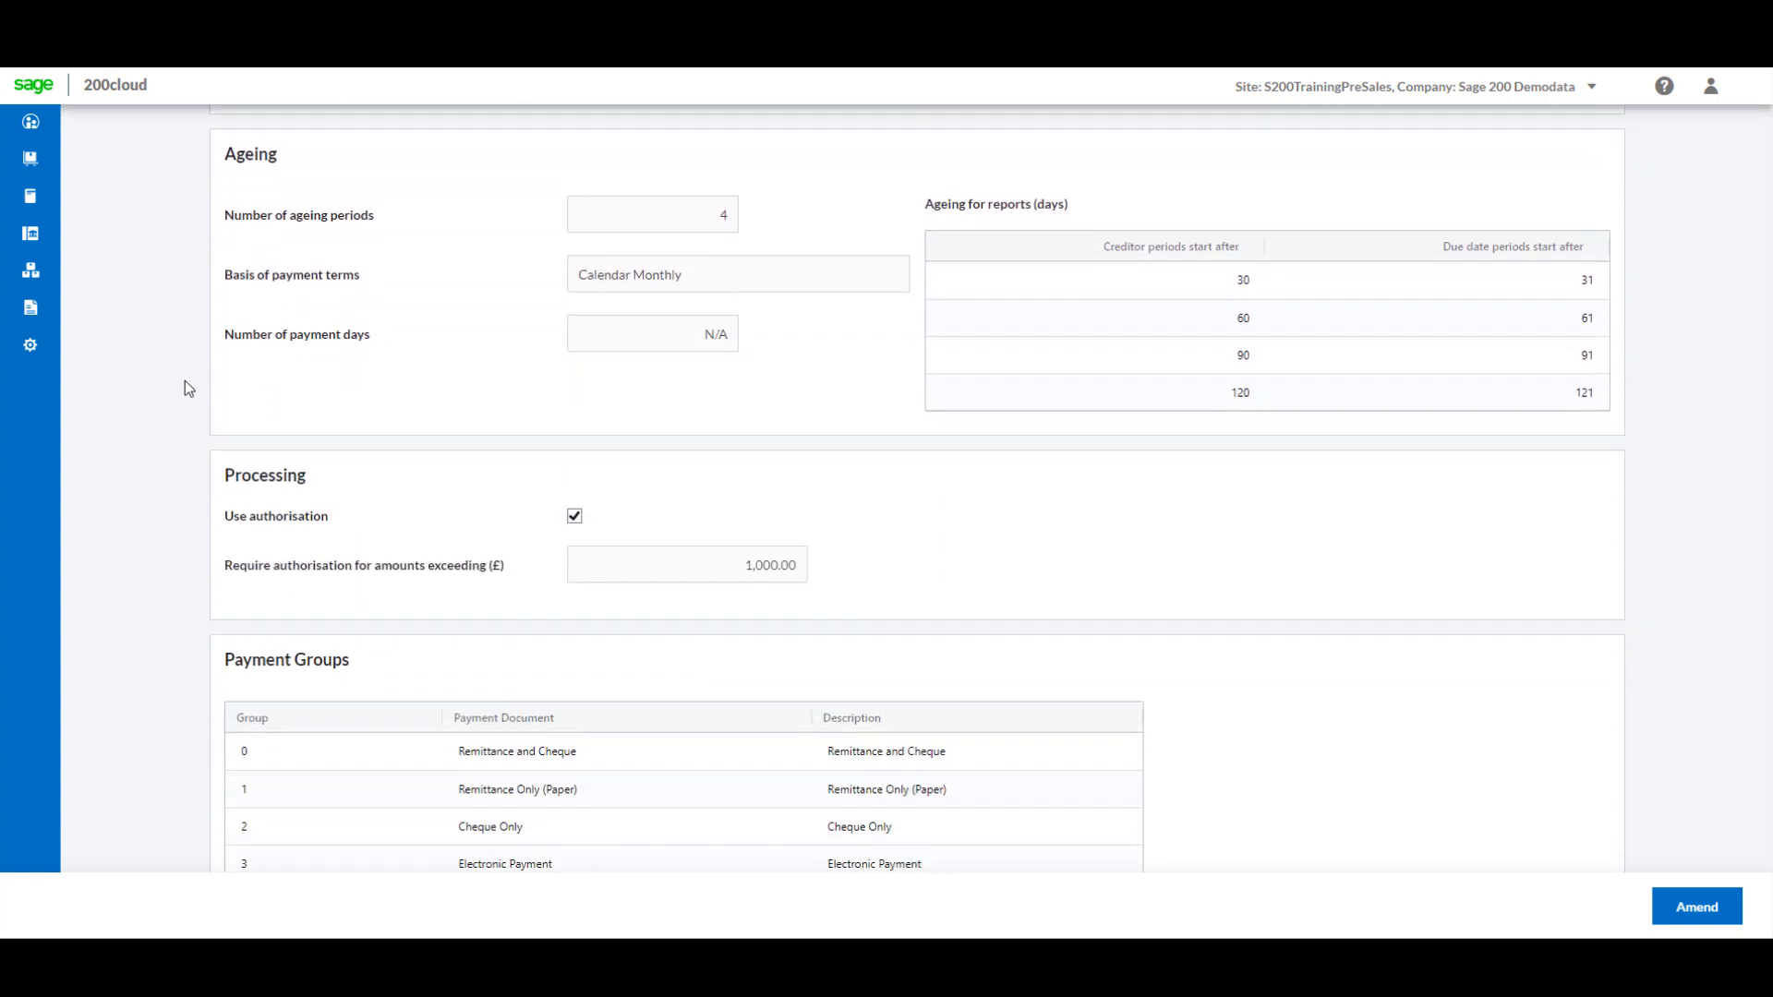
scroll("down", 3)
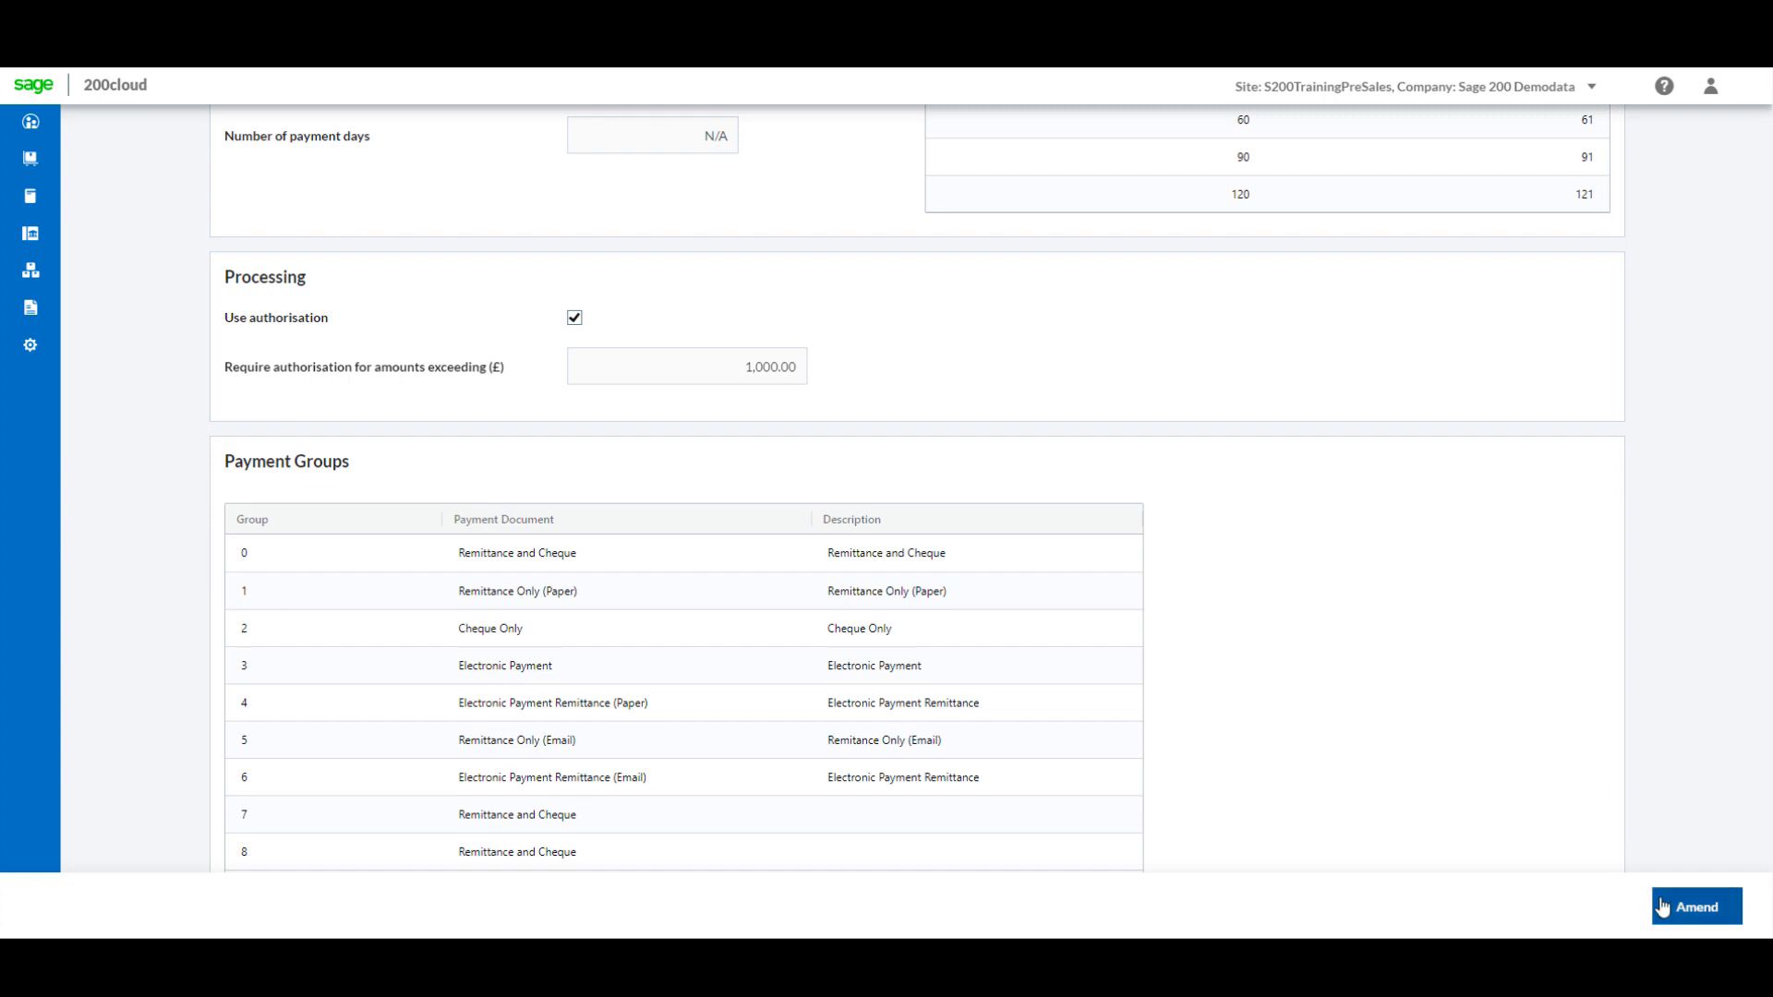
Amend the supplier defaults so amounts exceeding 3500 require authorisation.
left_click(1696, 906)
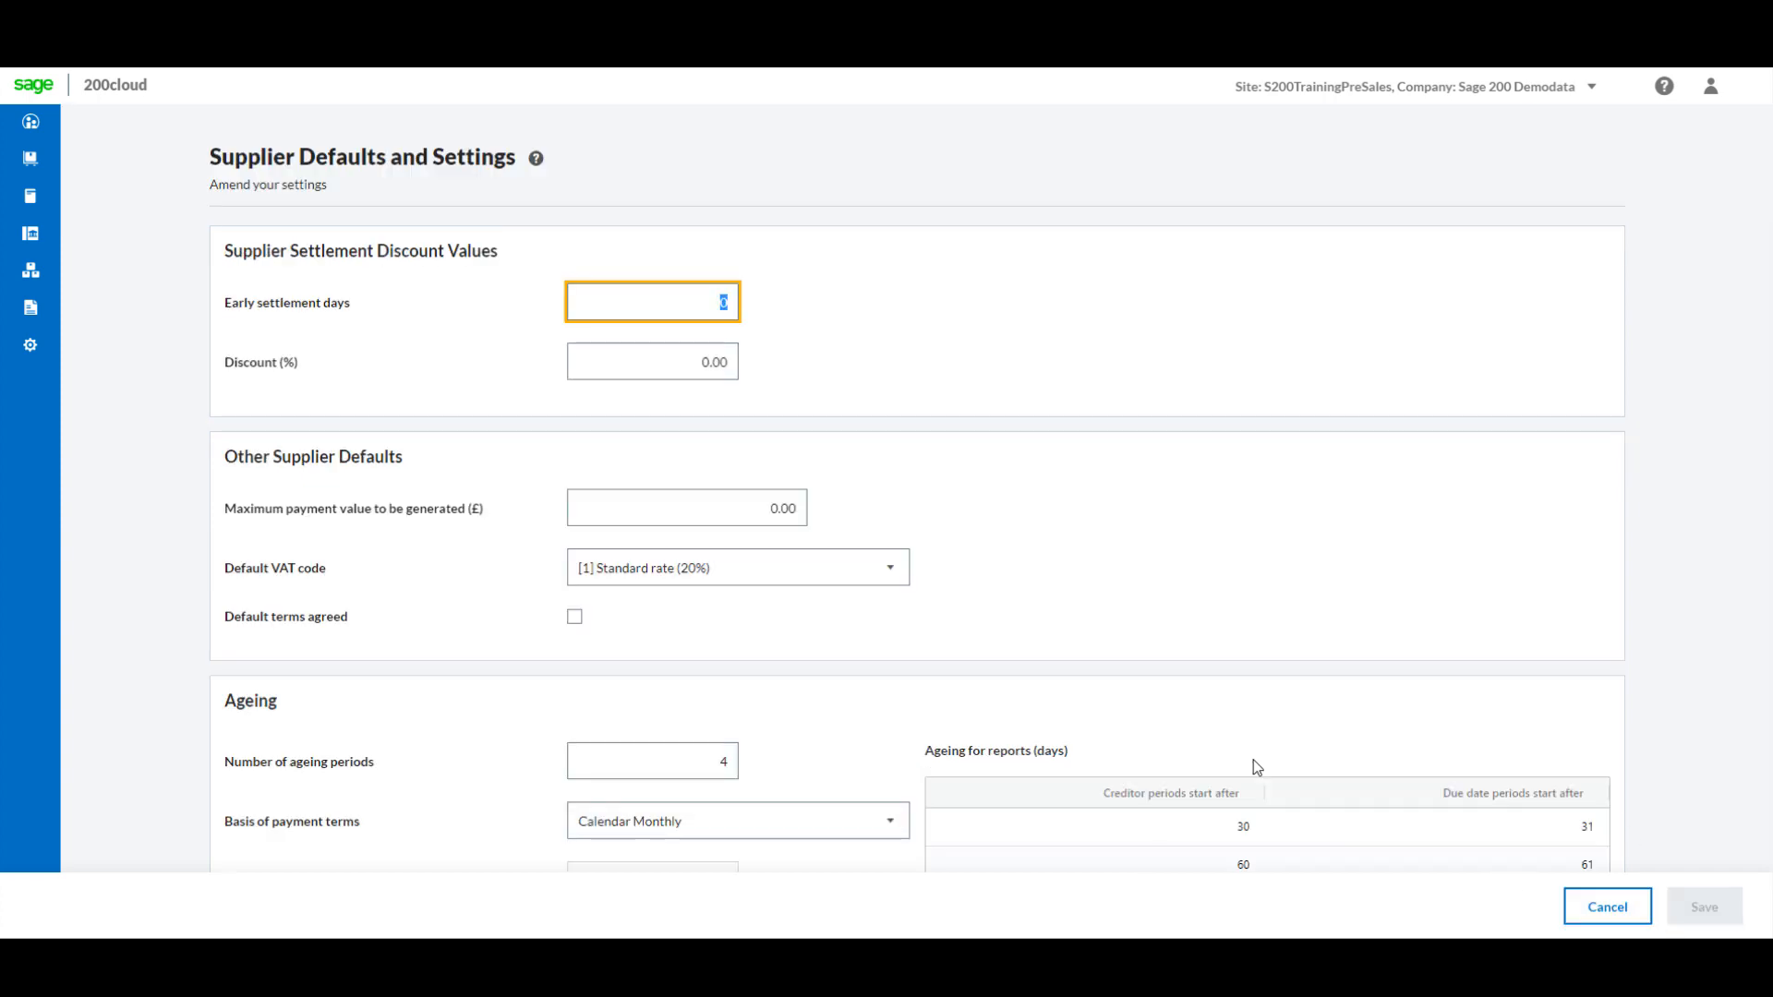
scroll("down", 3)
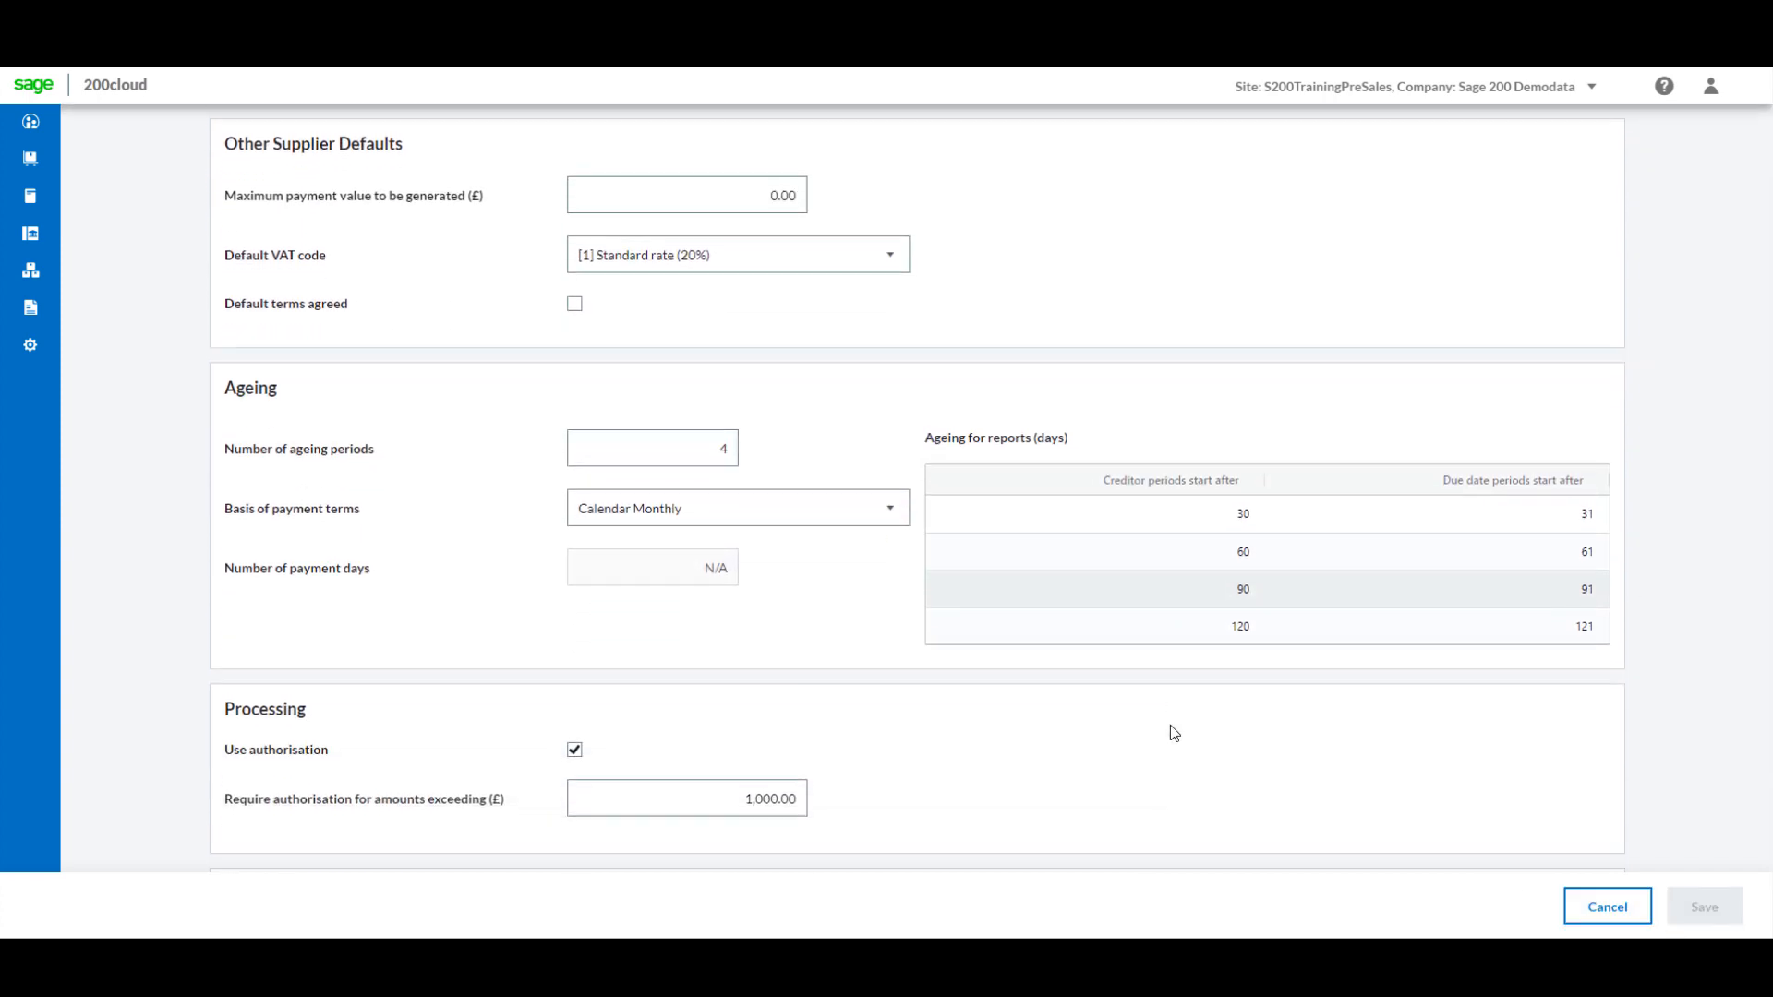
left_click(688, 739)
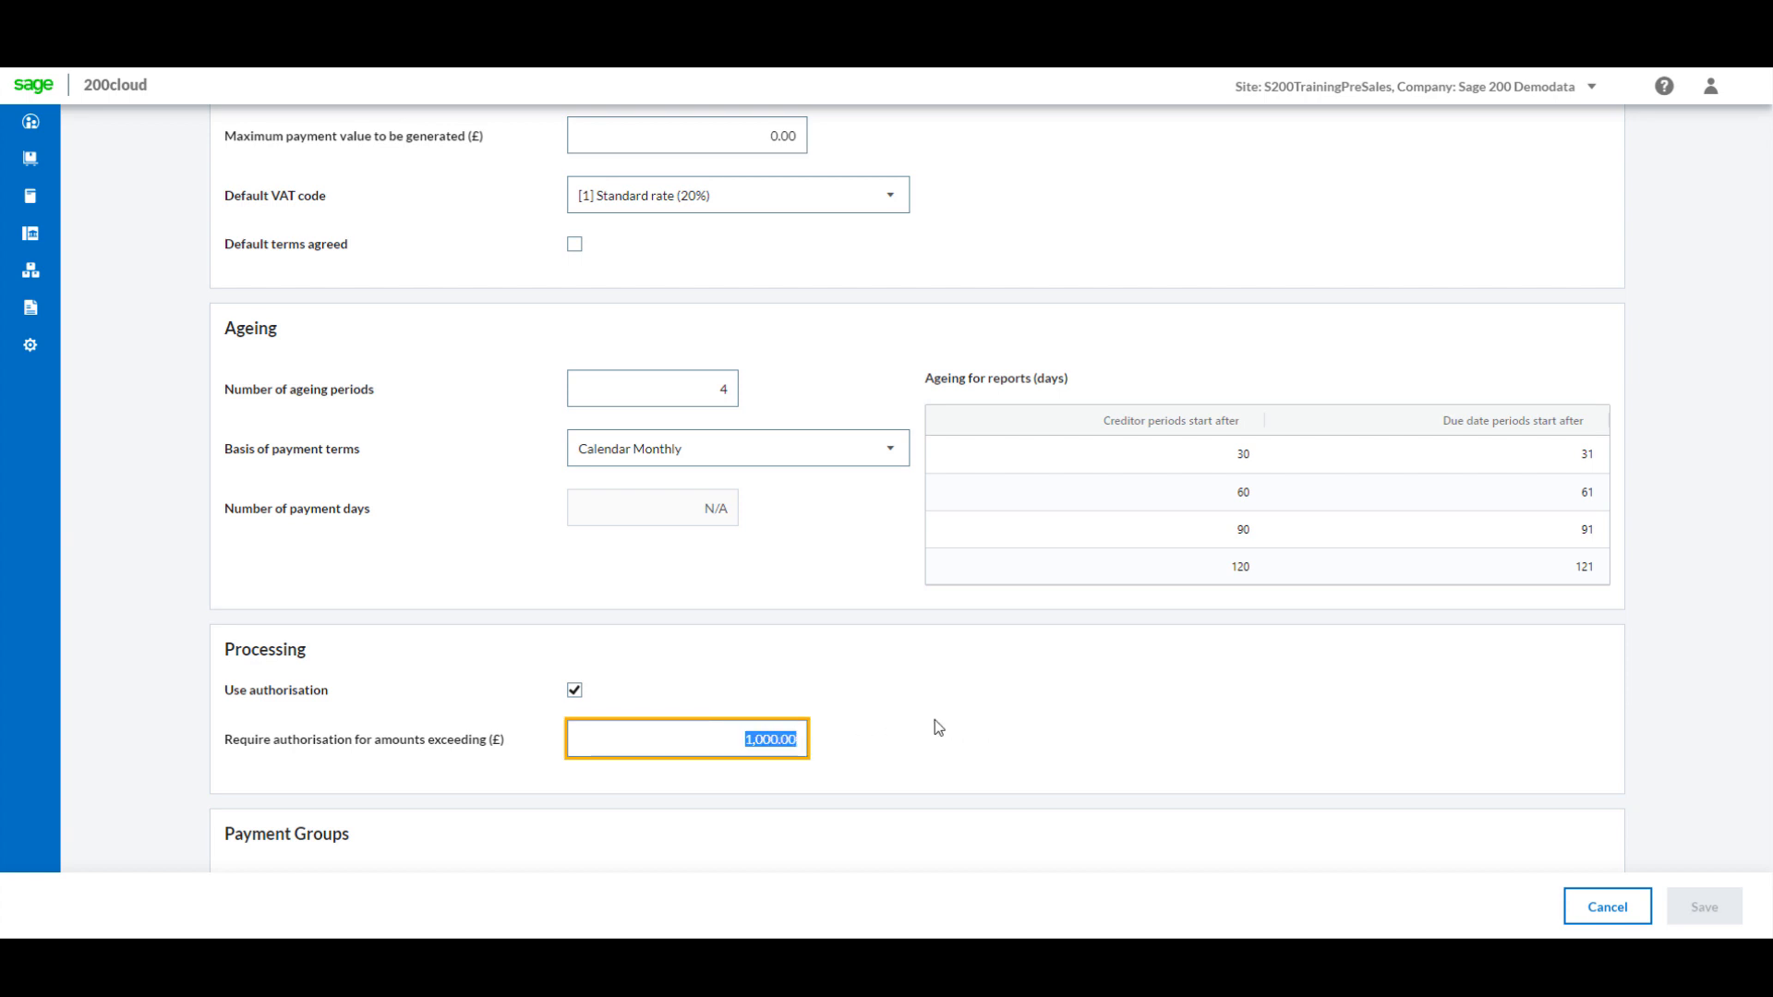
type("3500")
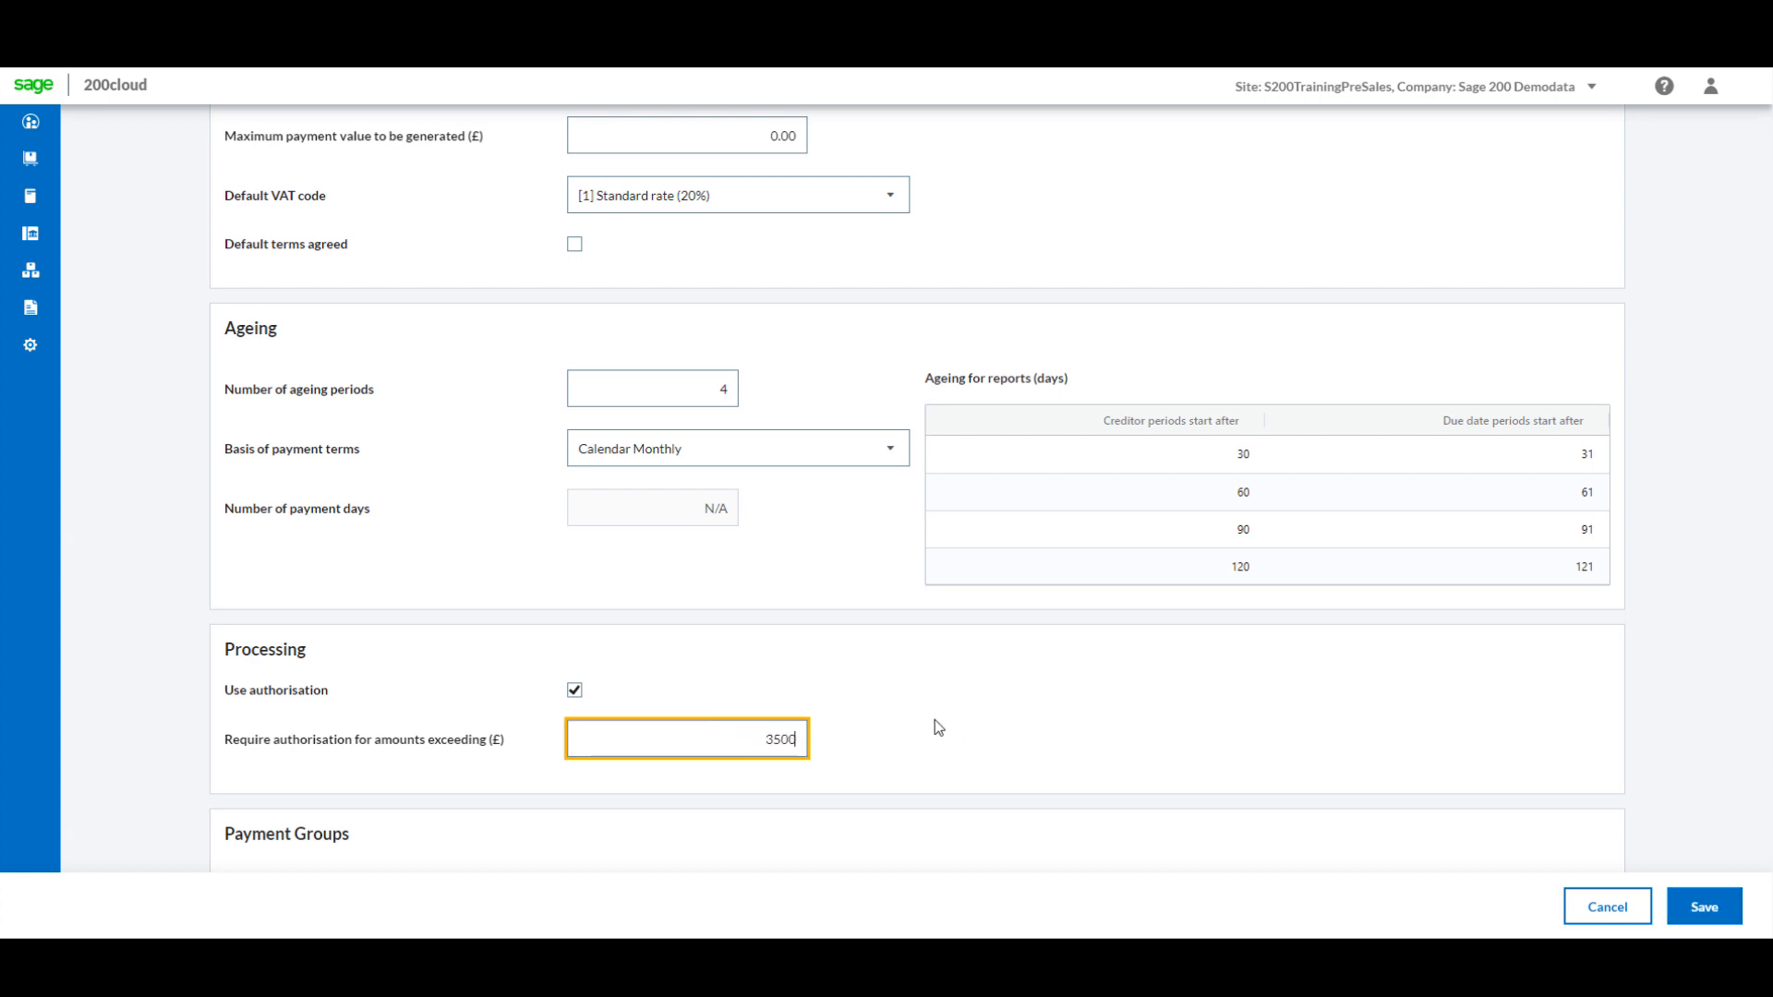